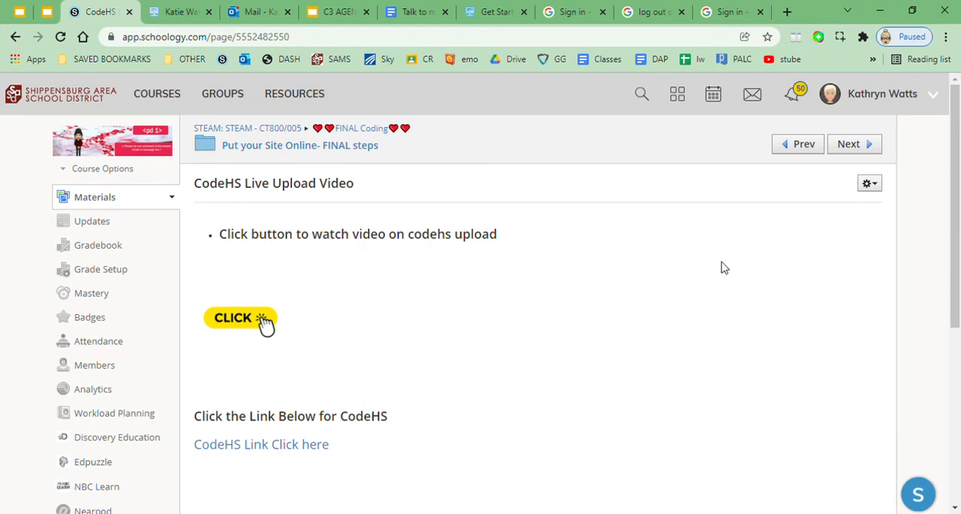
pyautogui.moveTo(348, 473)
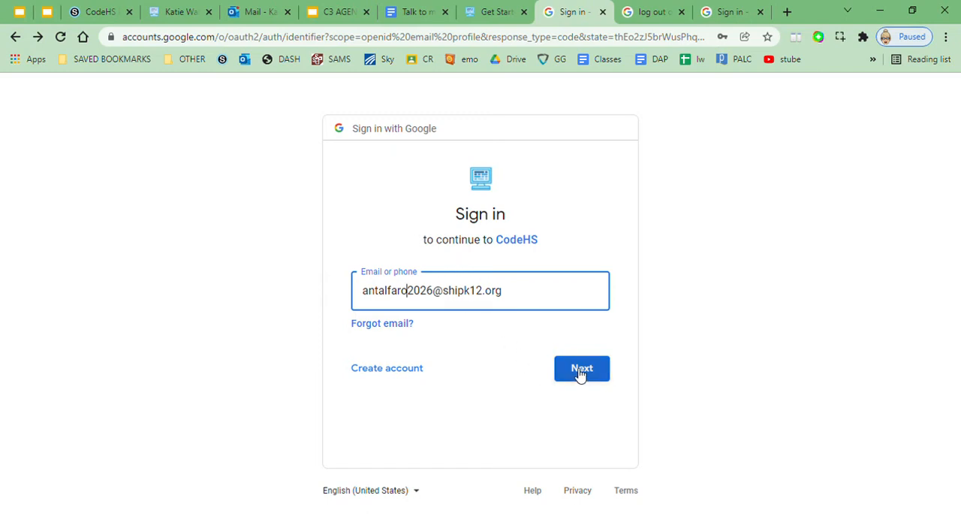
# Step: Sign in to CodeHS with the school Google account's email and password
pyautogui.click(581, 368)
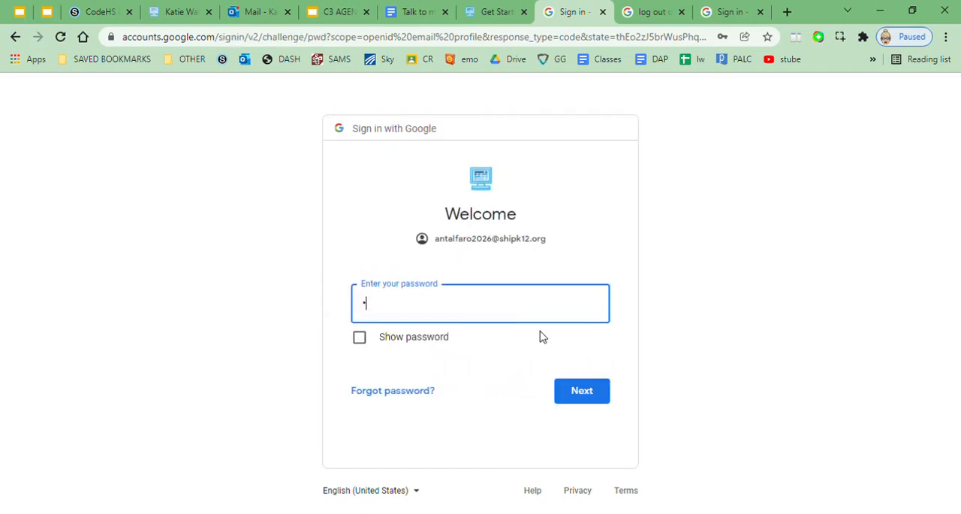
pyautogui.write('•')
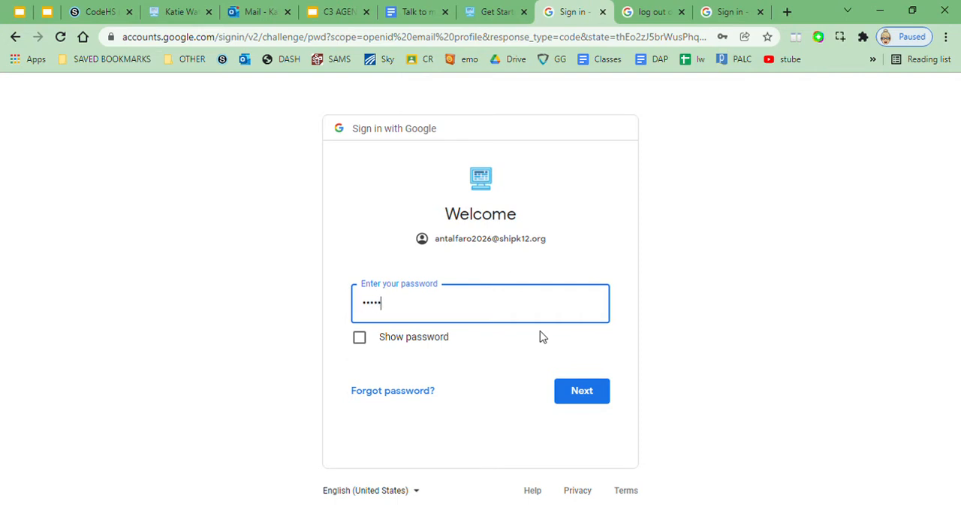
pyautogui.write('•')
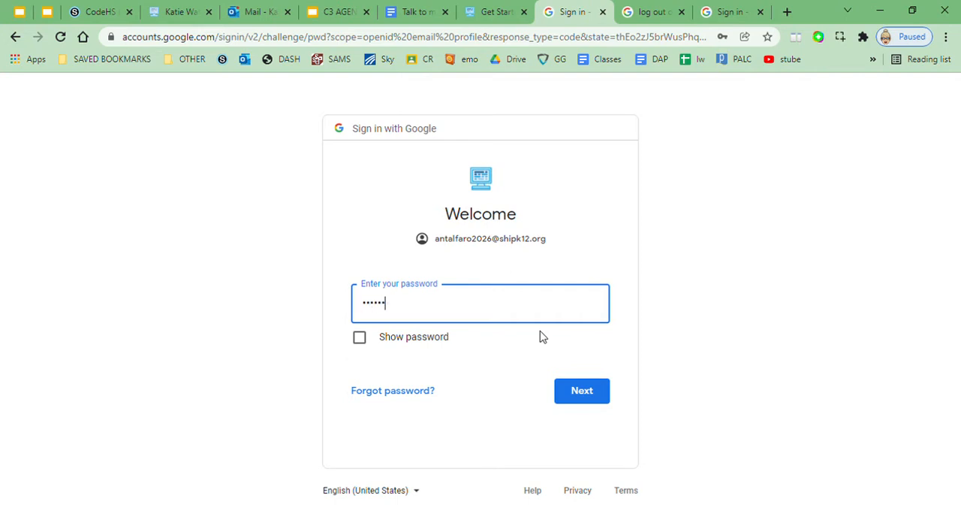
pyautogui.write('*')
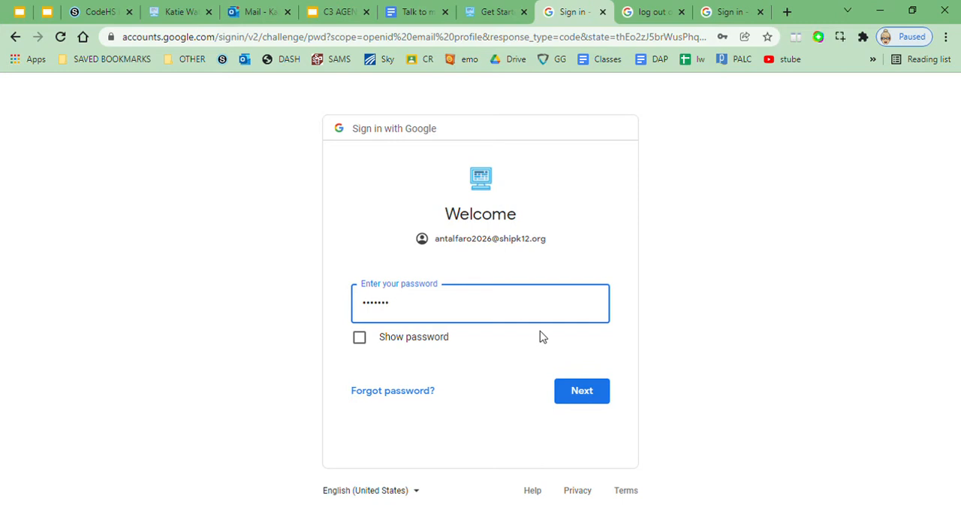
pyautogui.click(583, 390)
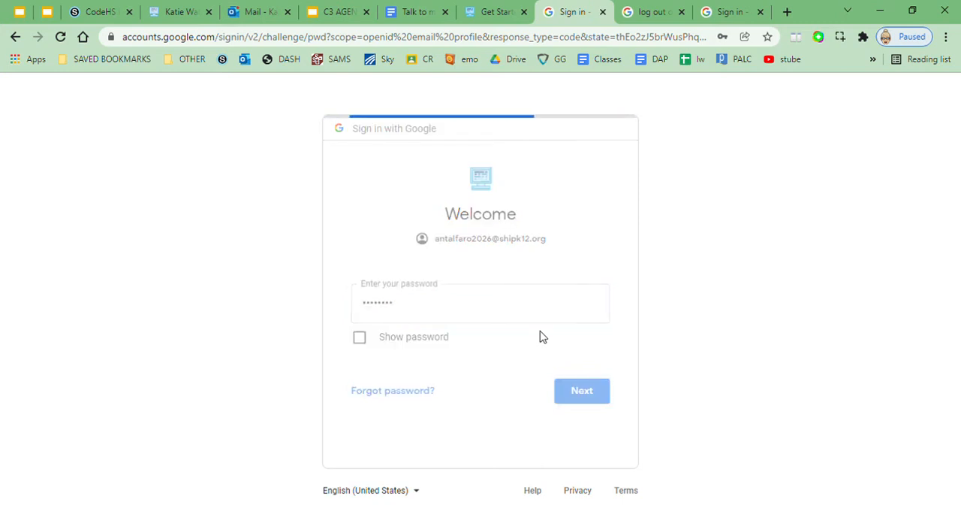
pyautogui.click(581, 390)
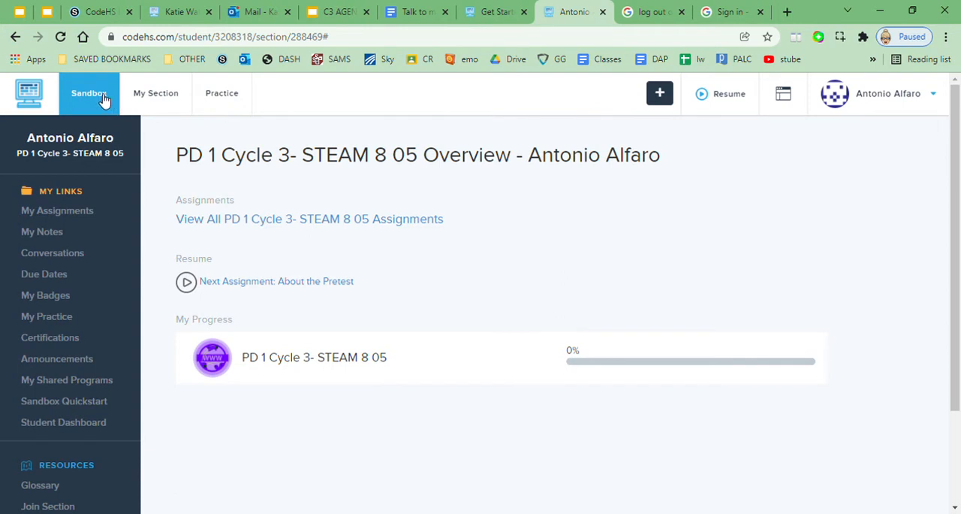
# Step: Go to the personal Sandbox of programs from the course overview
pyautogui.click(89, 93)
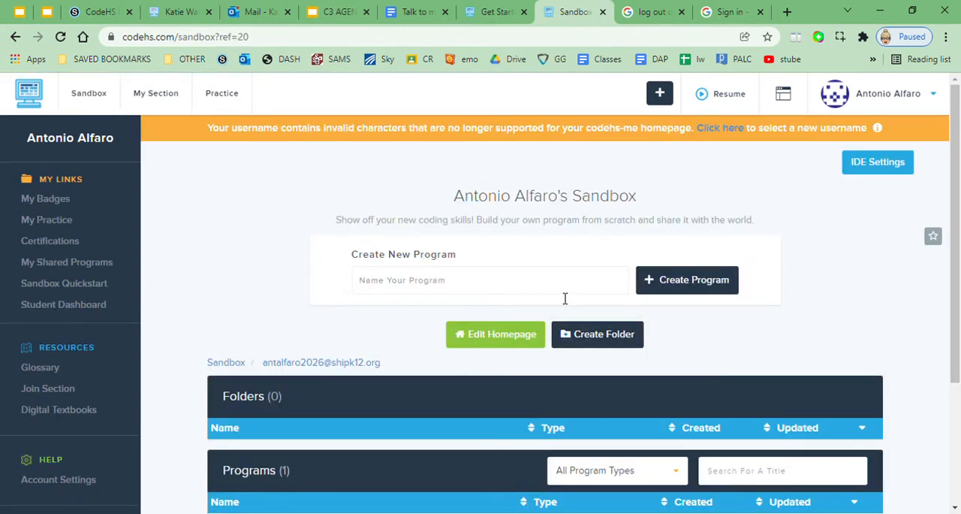
pyautogui.moveTo(494, 333)
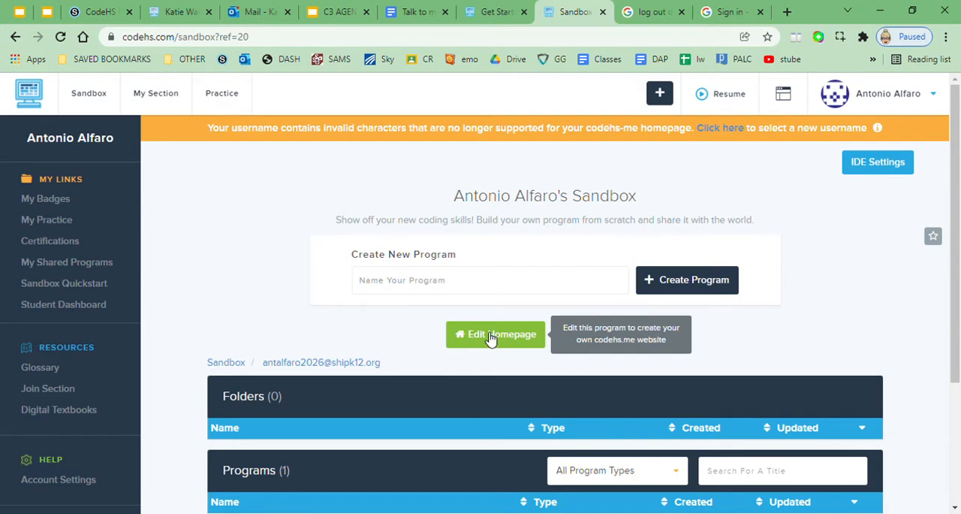
# Step: Start Edit Homepage, hit the invalid-username prompt, and bring the change prompt back from the Sandbox
pyautogui.click(496, 333)
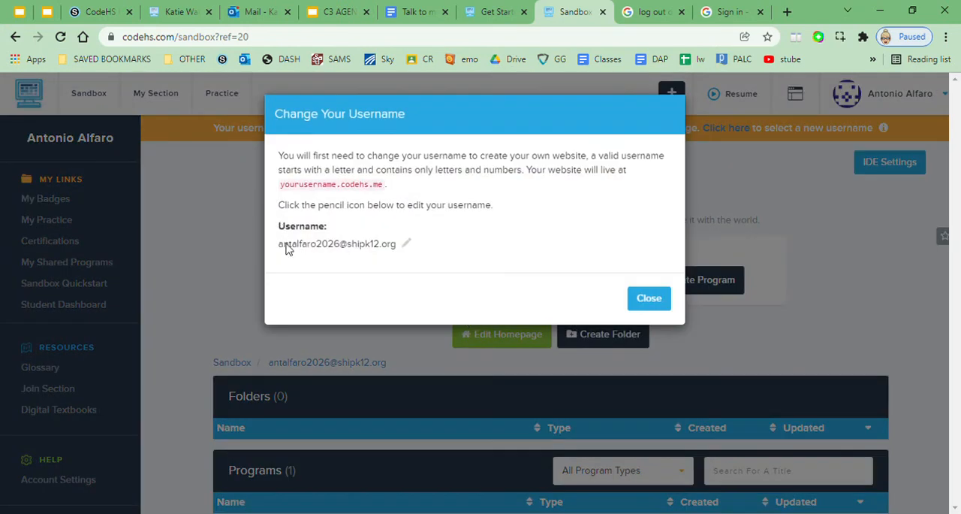
pyautogui.click(406, 243)
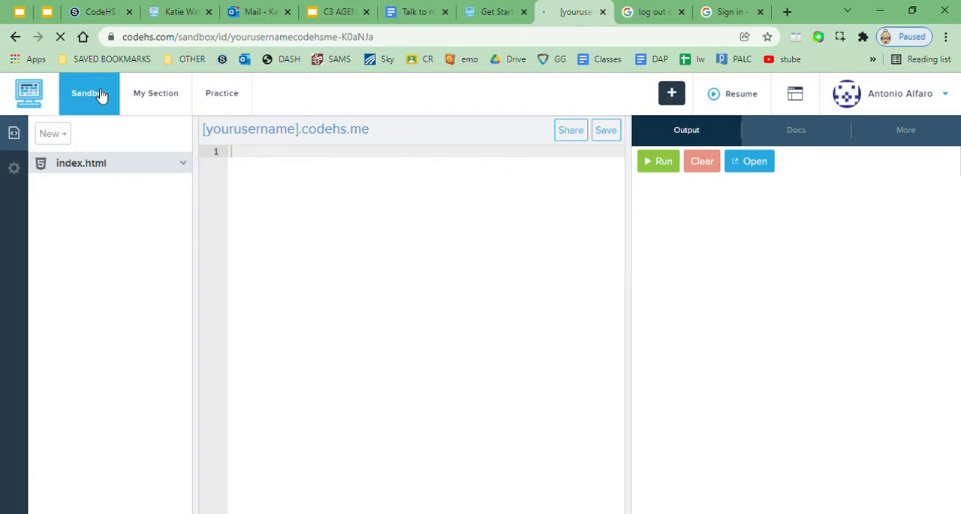
pyautogui.click(88, 93)
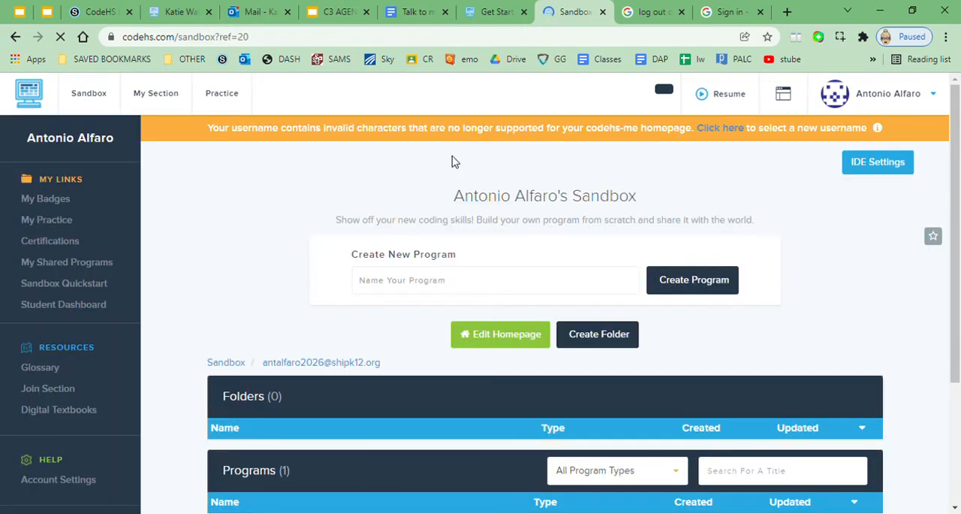
pyautogui.click(719, 127)
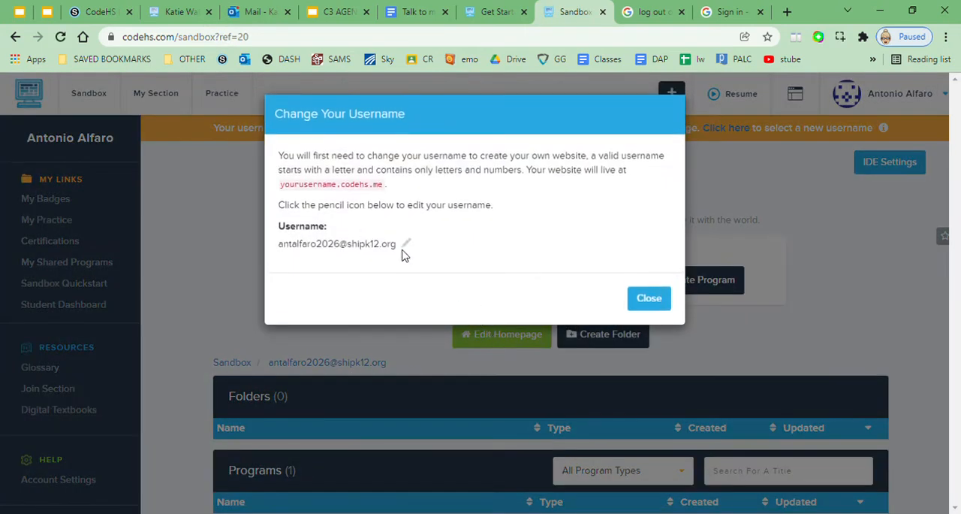
# Step: Change the username to 'kylieconnelly', save it, and reach the homepage editor
pyautogui.click(406, 243)
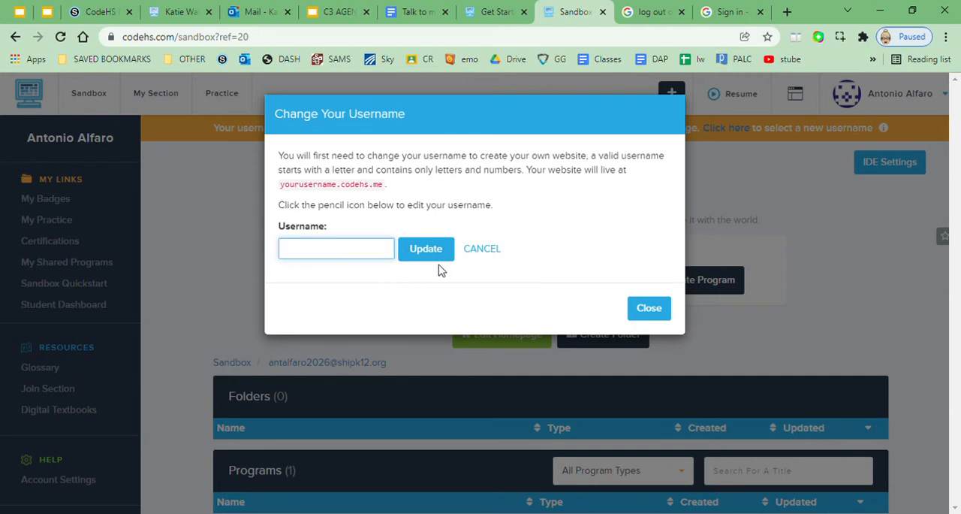
pyautogui.write('kylie')
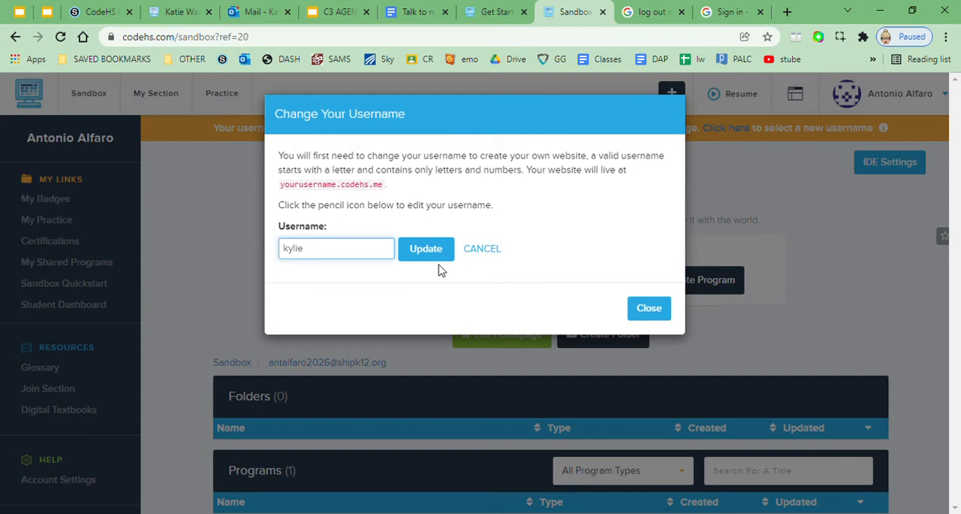
pyautogui.write('connelly12')
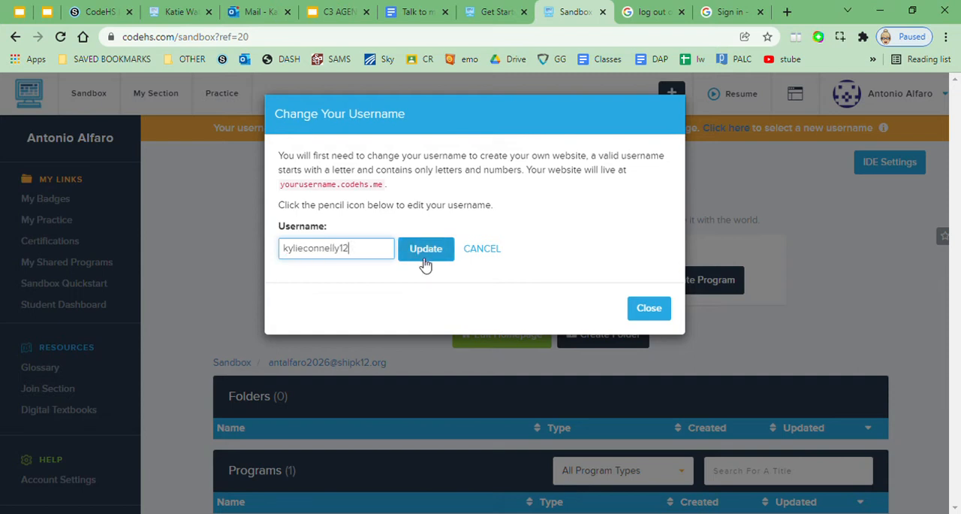
pyautogui.click(427, 249)
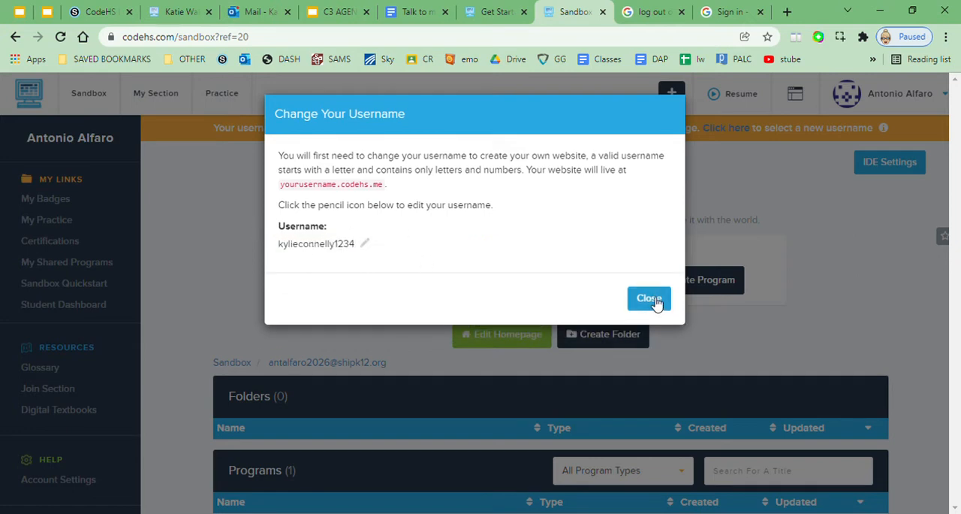
pyautogui.click(648, 297)
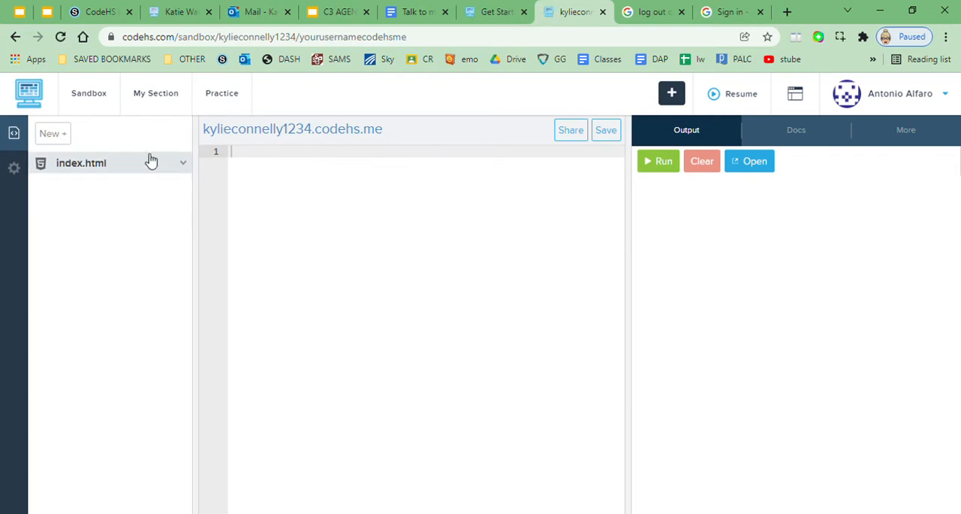
pyautogui.moveTo(300, 375)
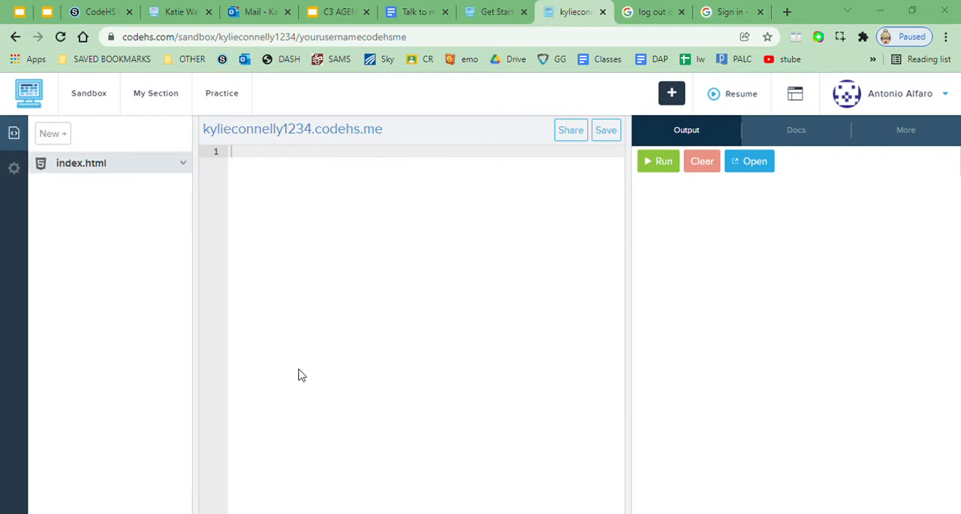
pyautogui.moveTo(294, 161)
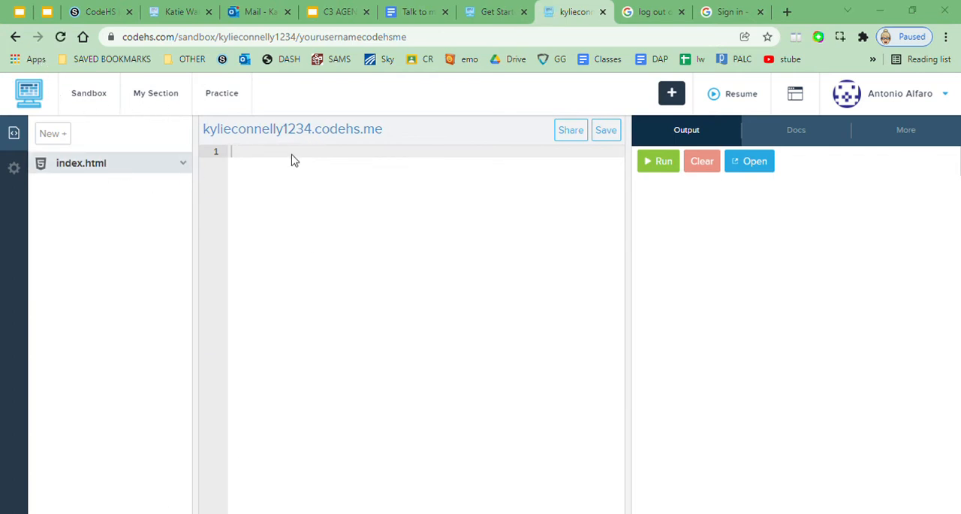
pyautogui.moveTo(228, 246)
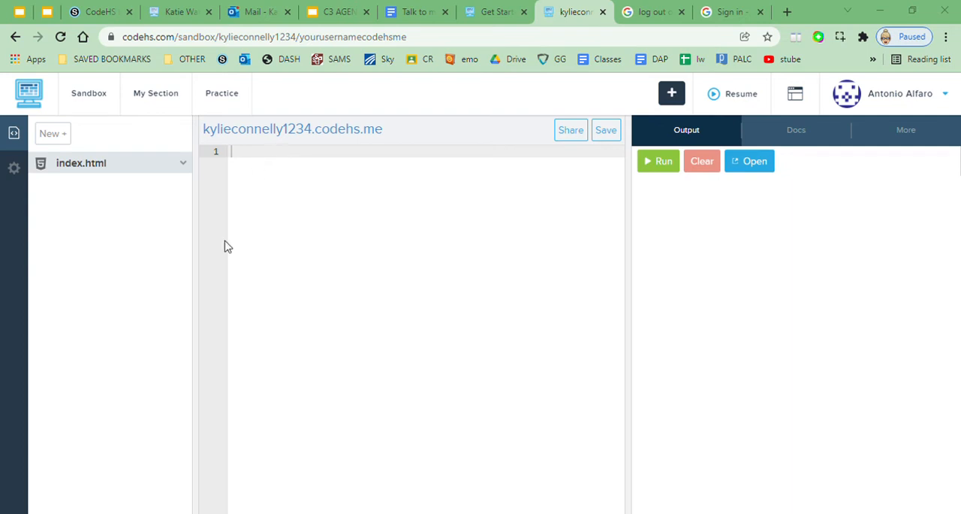
pyautogui.moveTo(343, 286)
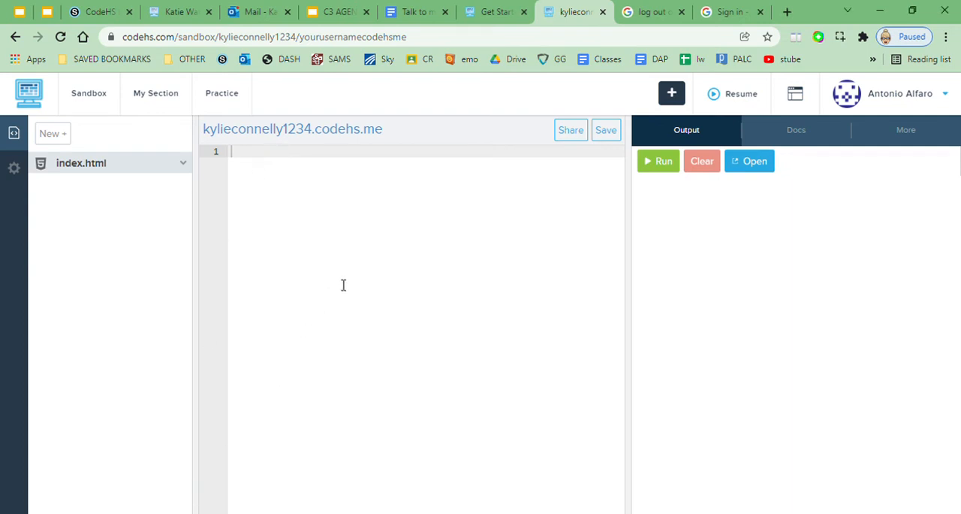
pyautogui.moveTo(297, 243)
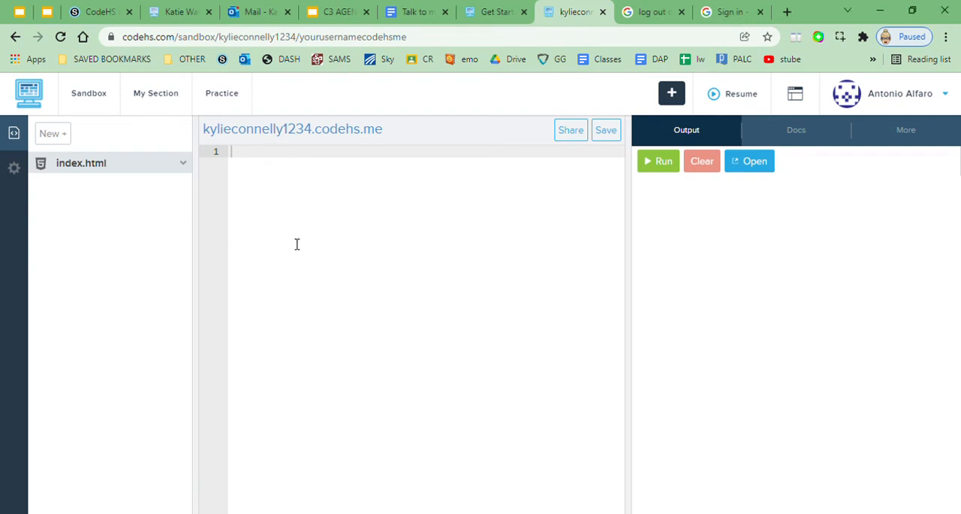
# Step: Preview index.html showing the STEAM Website heading, smaller headings and paragraph
pyautogui.scroll(-3)
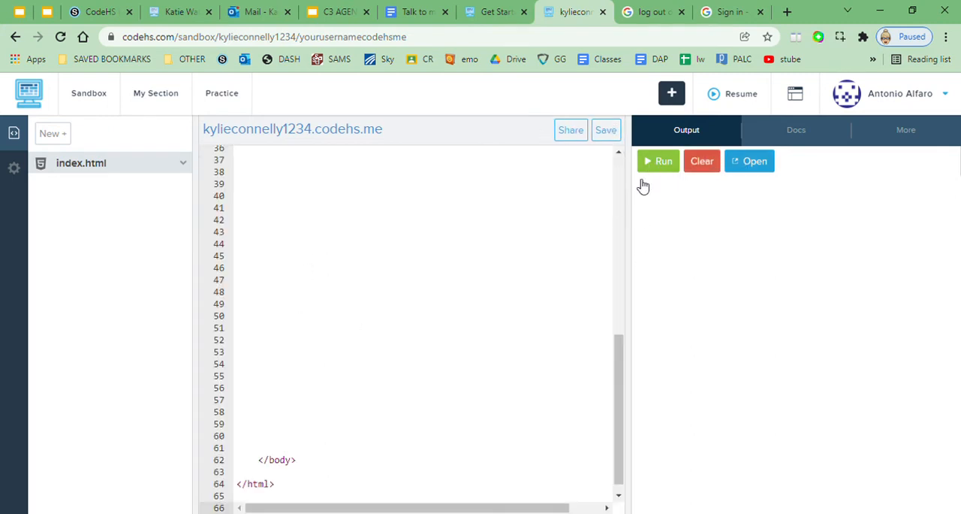
pyautogui.click(658, 161)
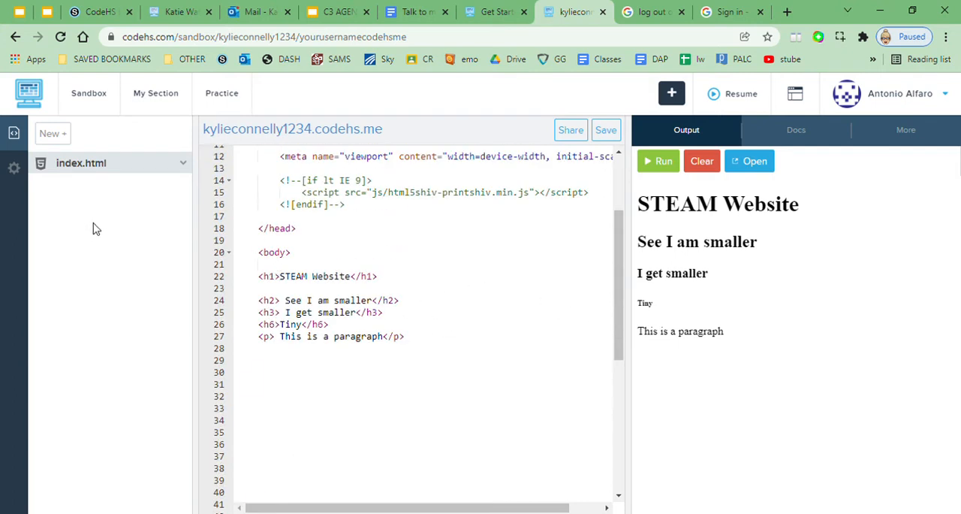
pyautogui.click(53, 133)
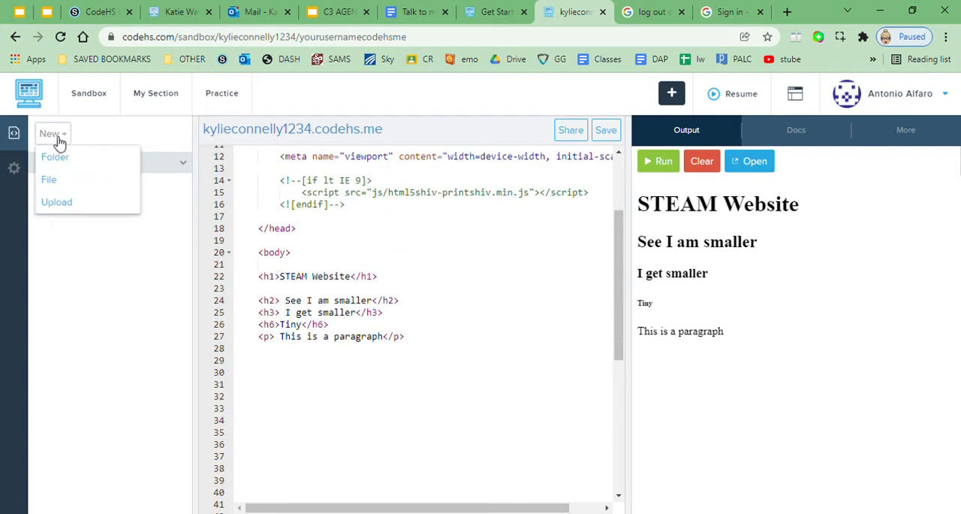
# Step: Create styles.css with the h1, p and body rules and preview the magenta heading and purple paragraph
pyautogui.click(48, 181)
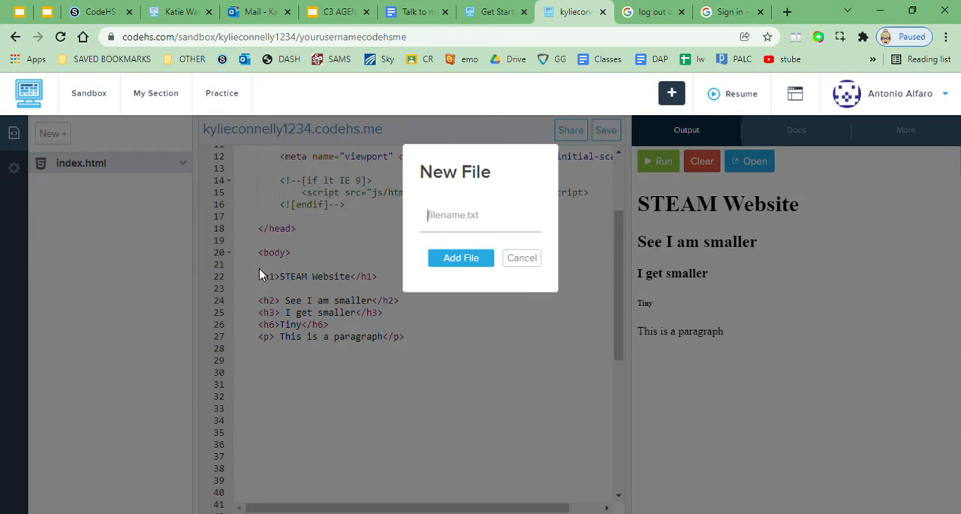
pyautogui.write('styles.c')
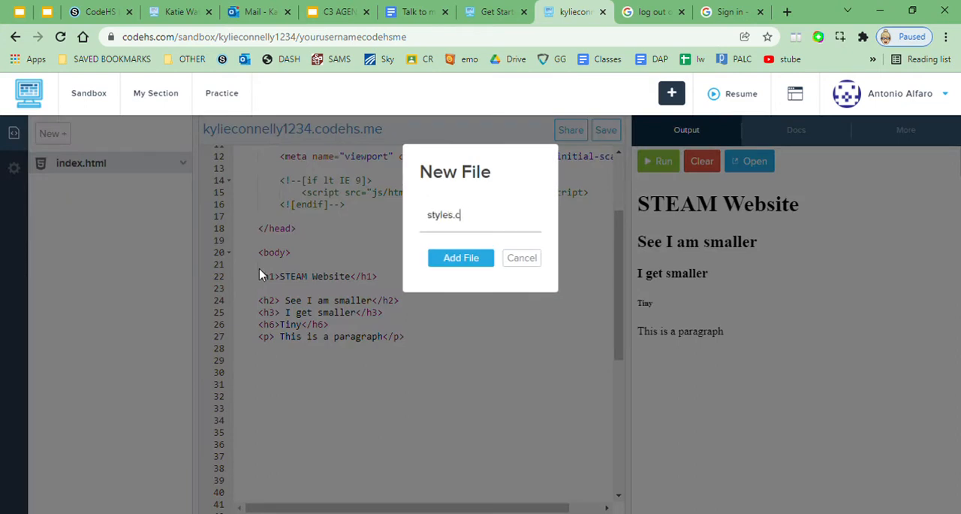
pyautogui.click(461, 258)
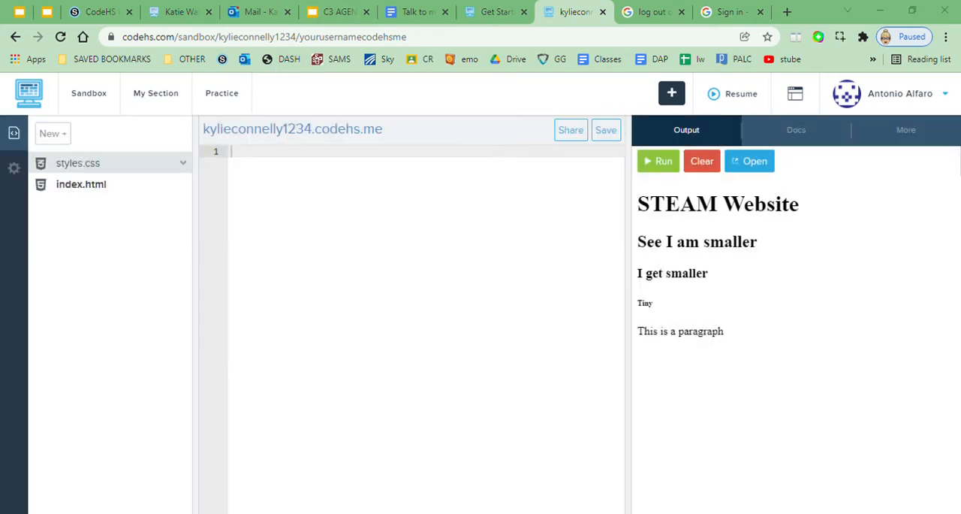
pyautogui.moveTo(404, 385)
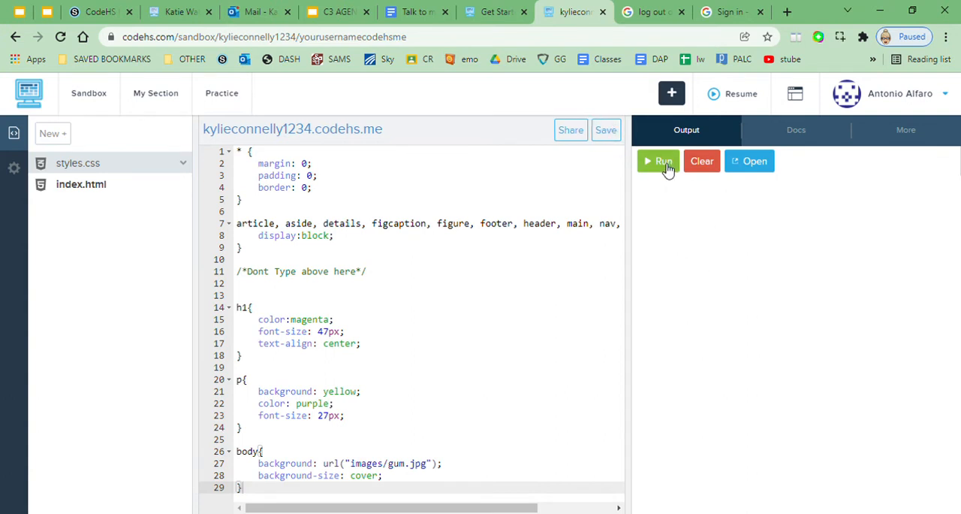
pyautogui.click(658, 160)
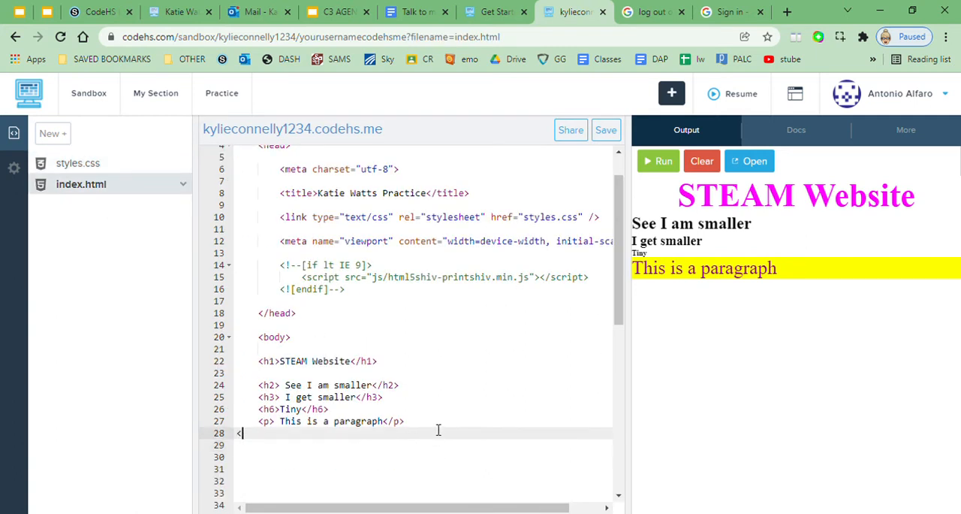
# Step: Add <img src="images/dog.jpg"> below the paragraph in index.html
pyautogui.write('img s')
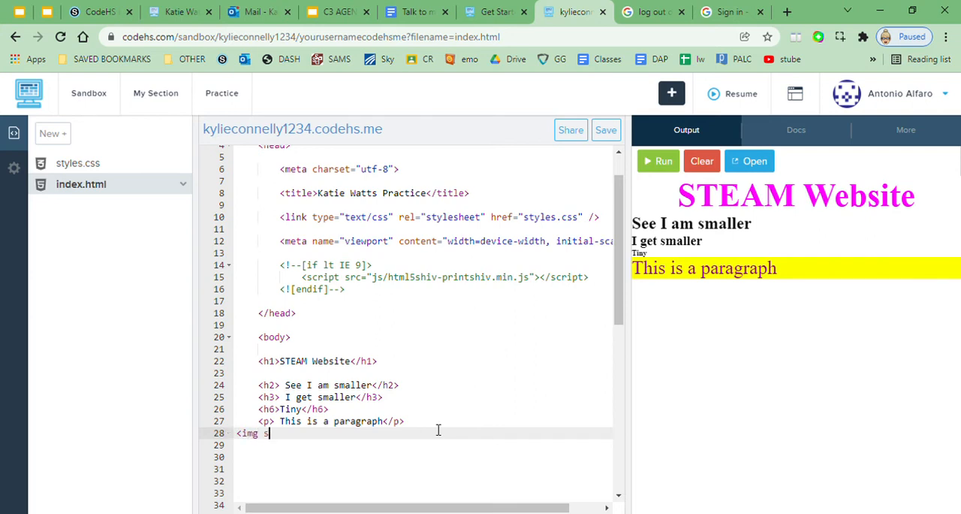
pyautogui.write('rc="images/do')
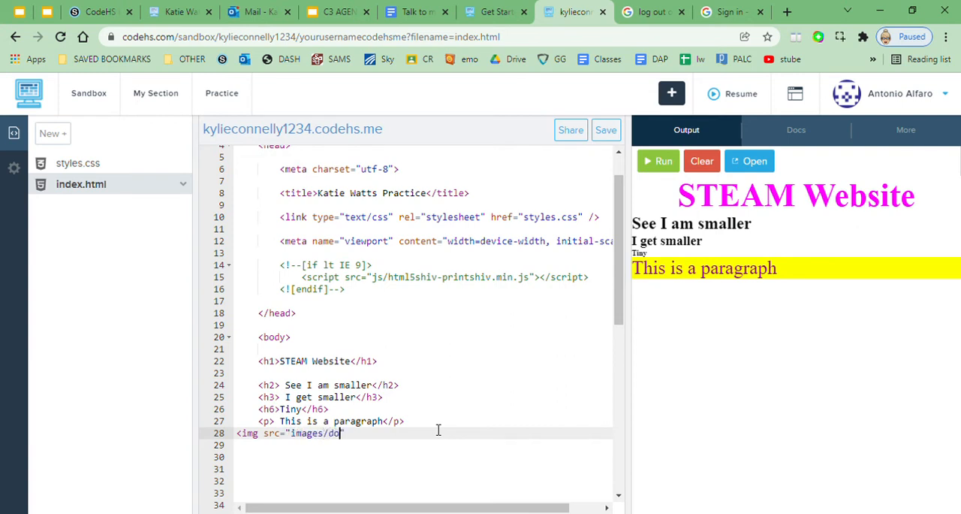
pyautogui.write('g.jpg"')
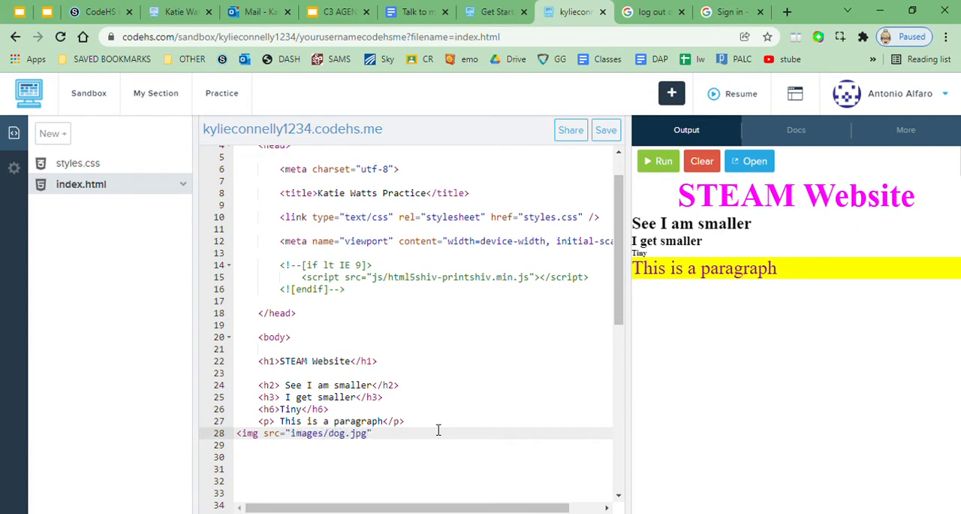
pyautogui.write('>')
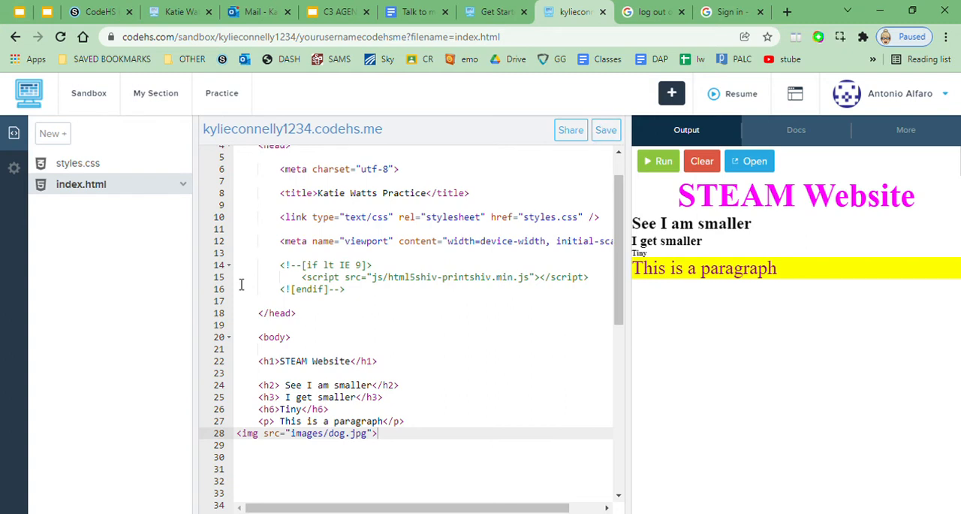
pyautogui.moveTo(375, 421)
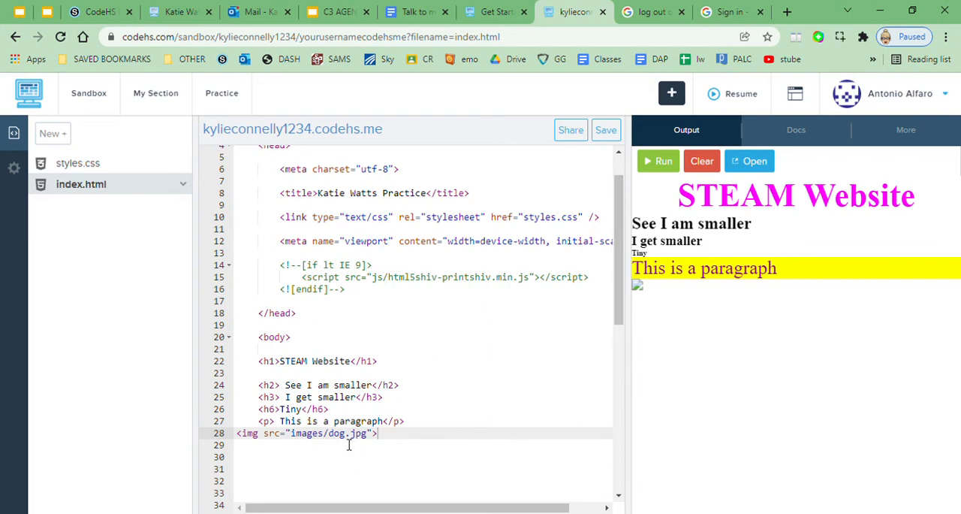
pyautogui.moveTo(135, 331)
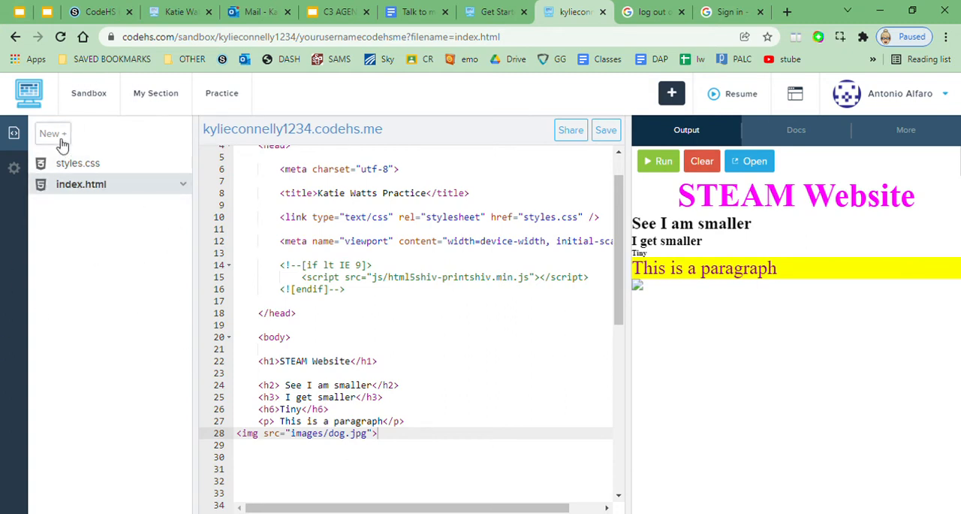
# Step: Upload the photo option2blur.png to the project and copy its uploaded web address
pyautogui.click(53, 134)
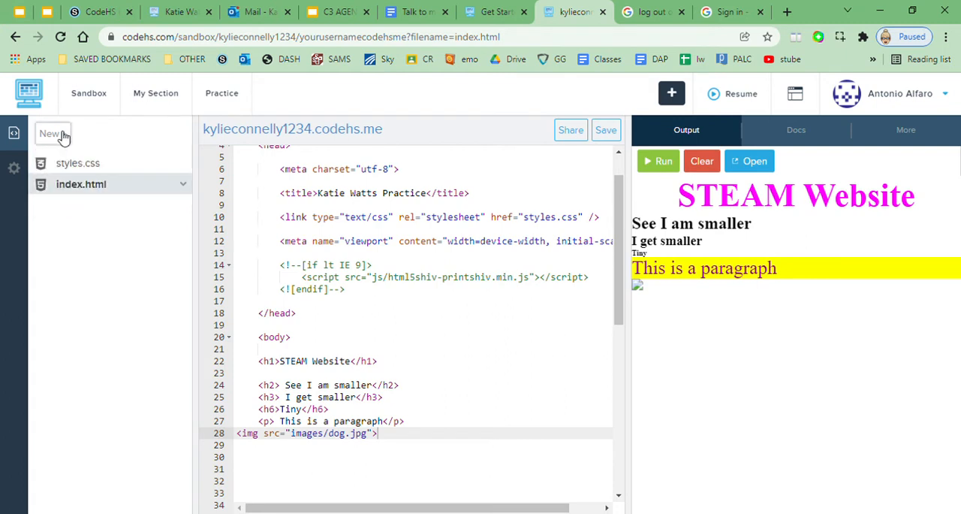
pyautogui.click(53, 134)
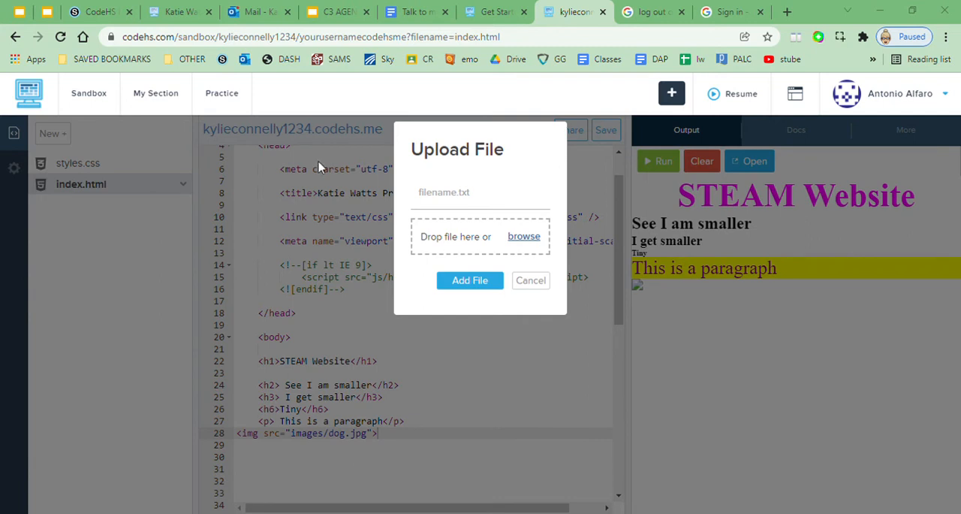
pyautogui.moveTo(487, 81)
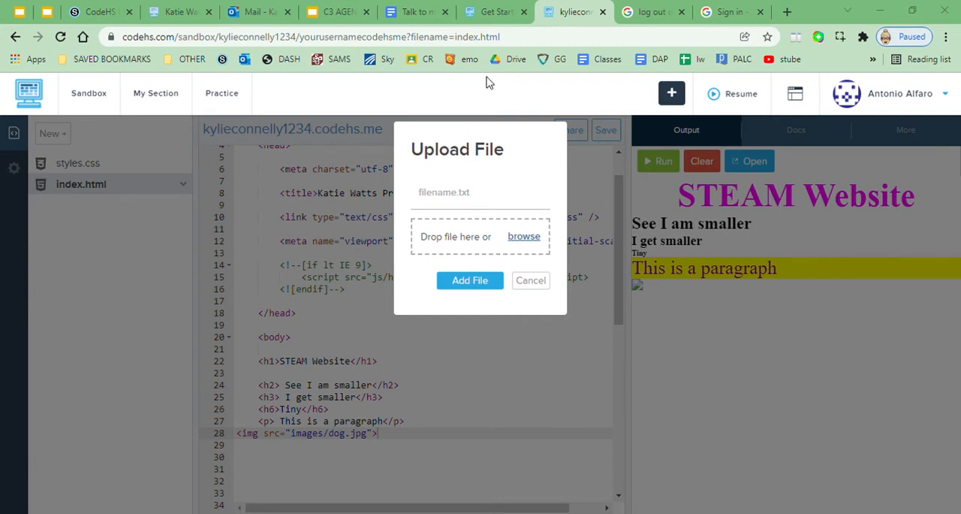
pyautogui.click(522, 236)
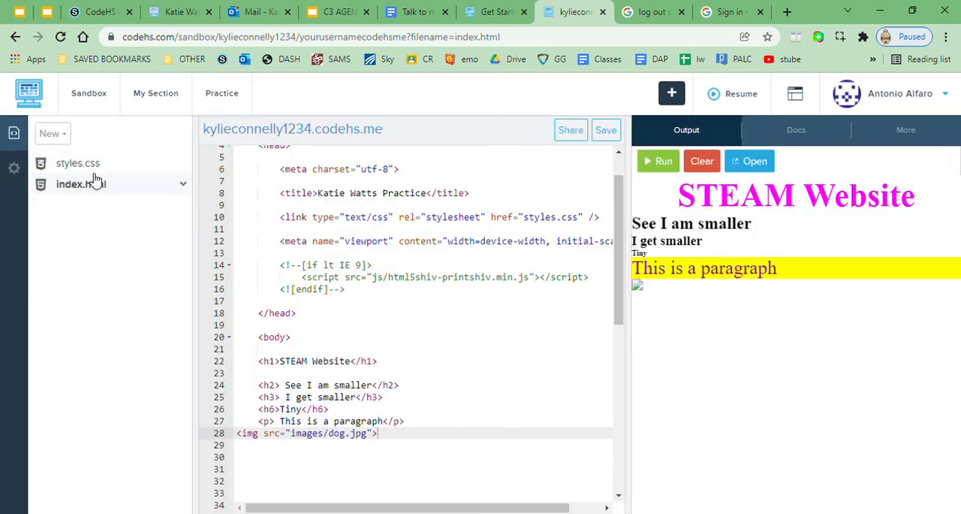
pyautogui.moveTo(78, 164)
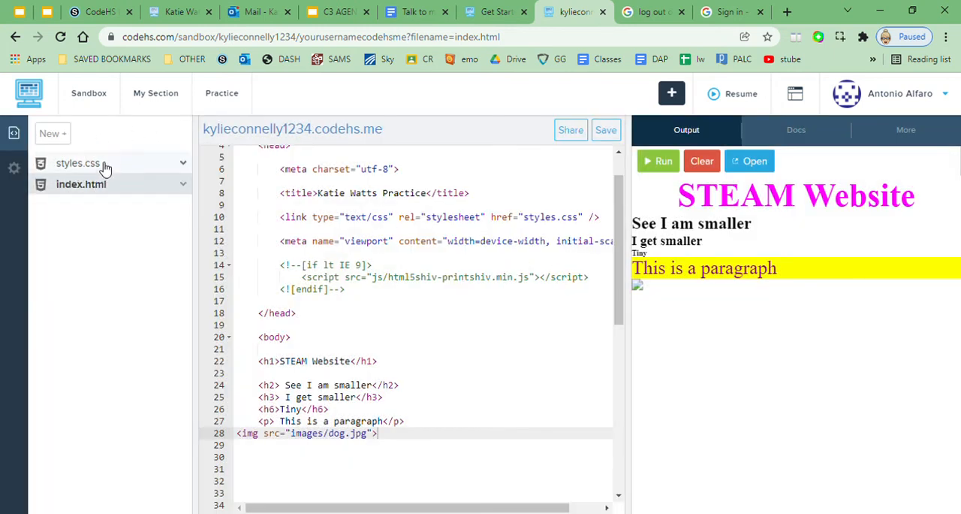
pyautogui.moveTo(132, 337)
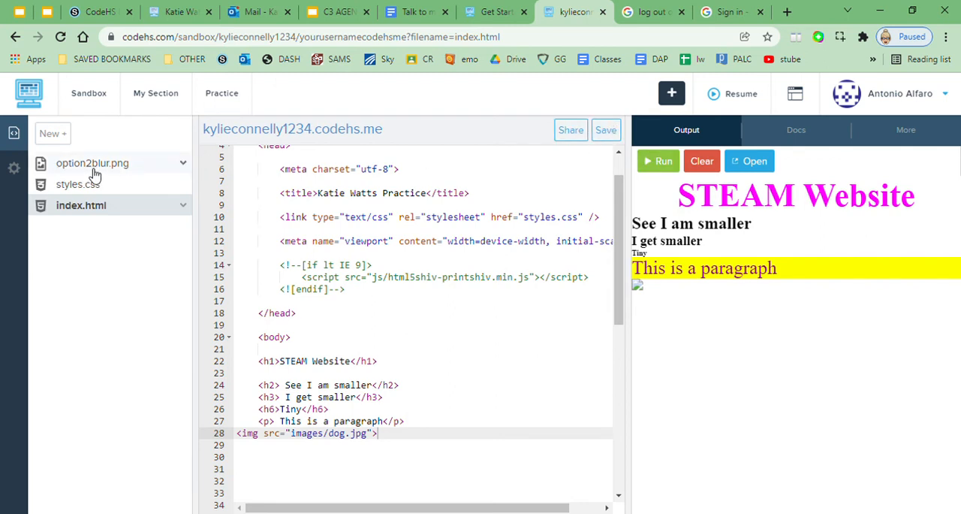
pyautogui.click(93, 164)
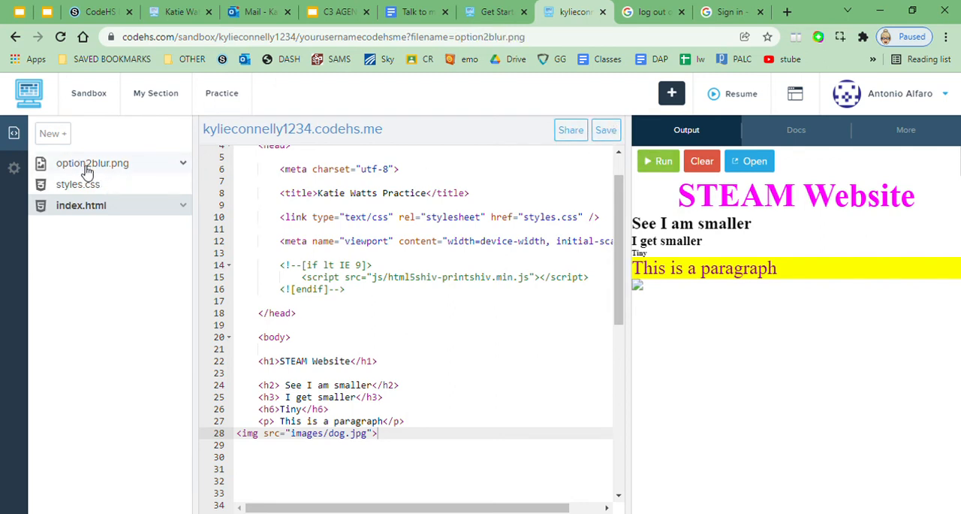
pyautogui.click(94, 164)
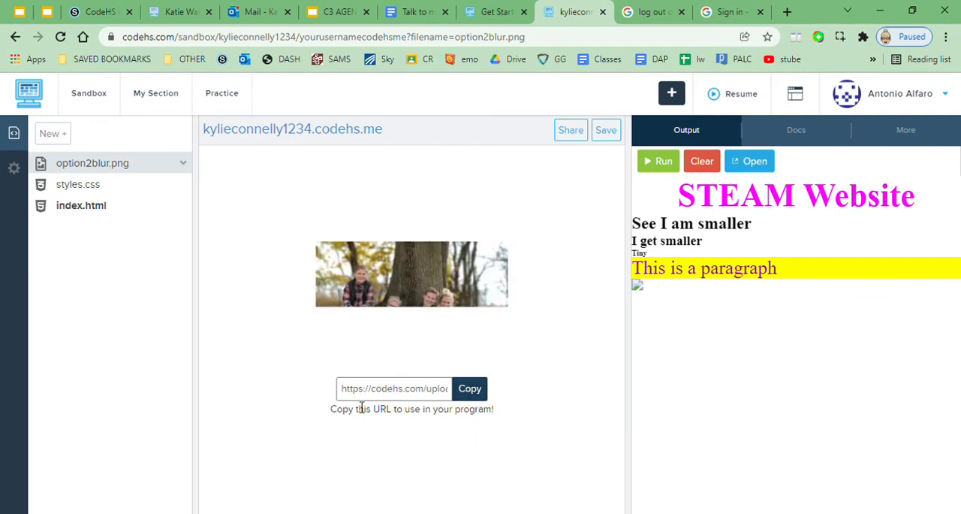
pyautogui.click(468, 387)
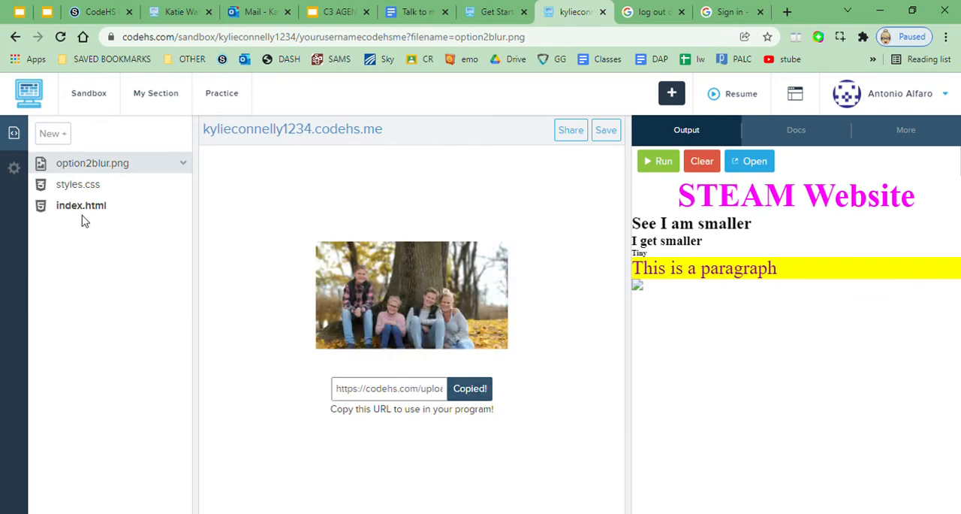
pyautogui.click(82, 204)
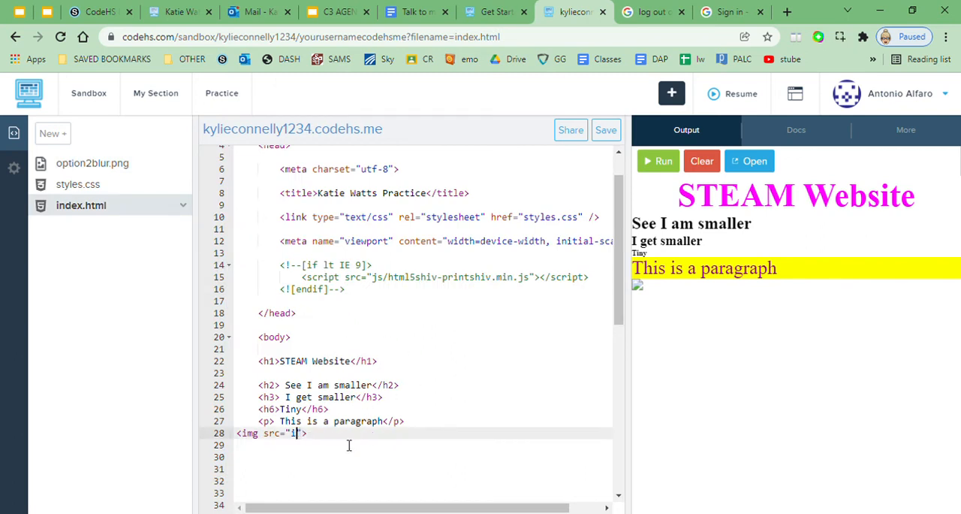
pyautogui.write('https://codehs.com/uploads/c815980b4966a29c48b7b0283ec79b30')
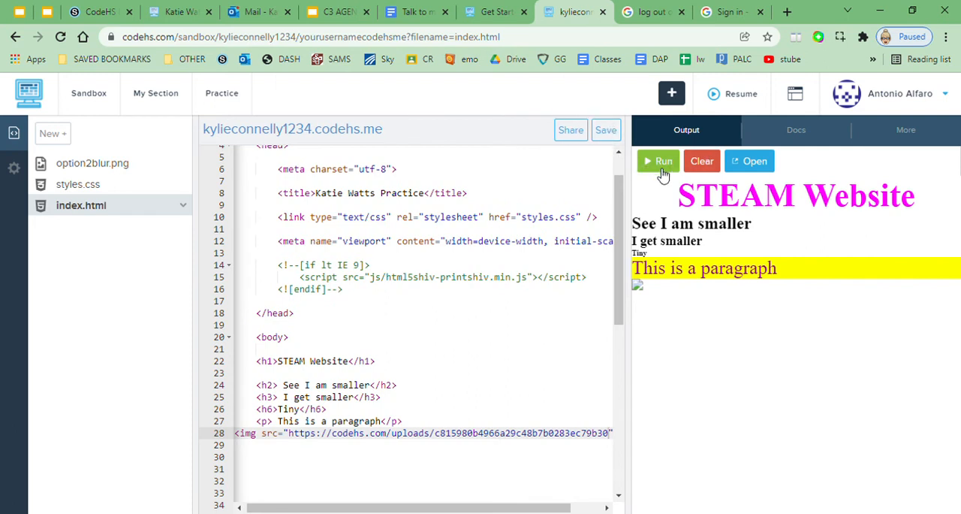
pyautogui.click(658, 161)
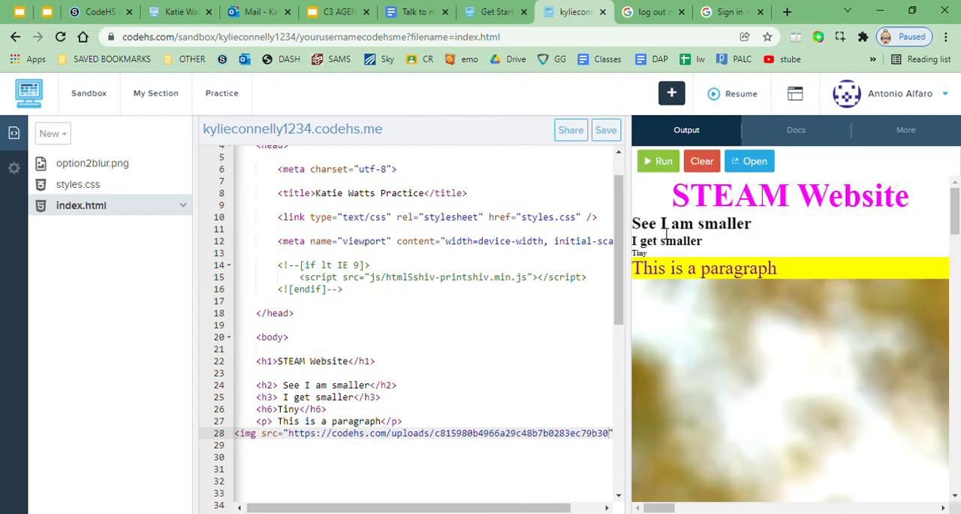
pyautogui.click(78, 185)
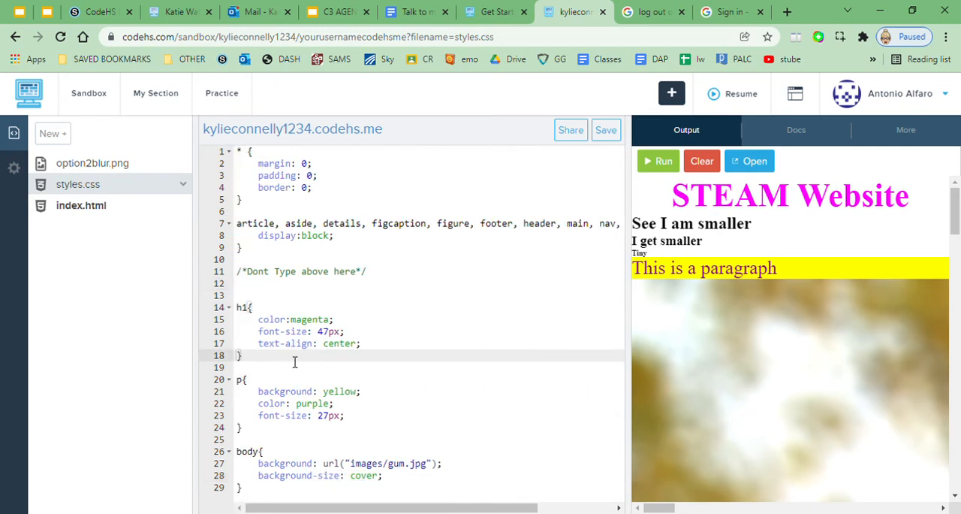
# Step: Add an img rule with width 200px in styles.css and preview the shrunken photo
pyautogui.write('img{')
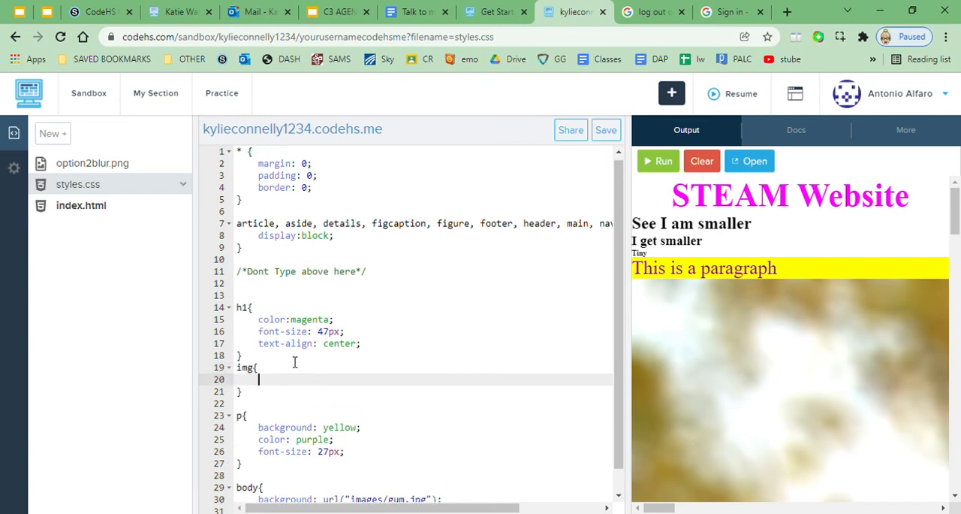
pyautogui.write('width')
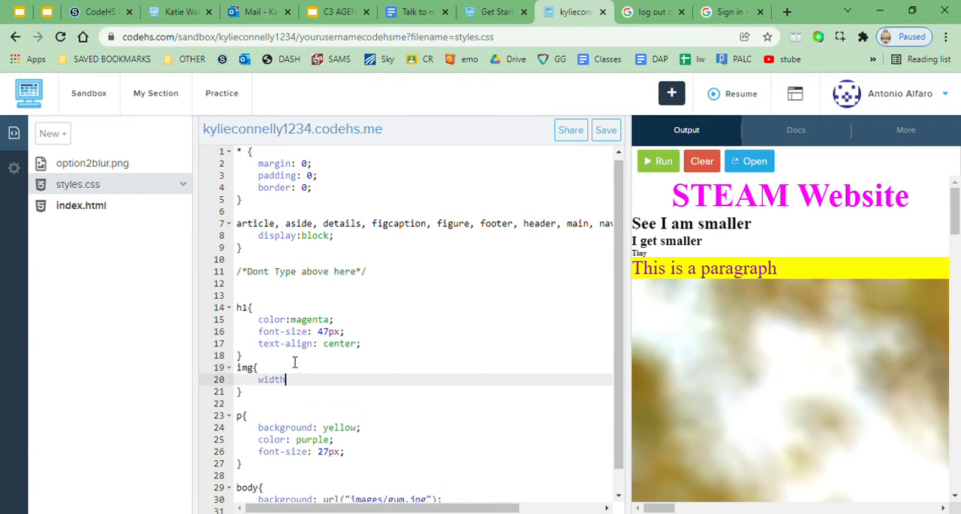
pyautogui.write(';200px;')
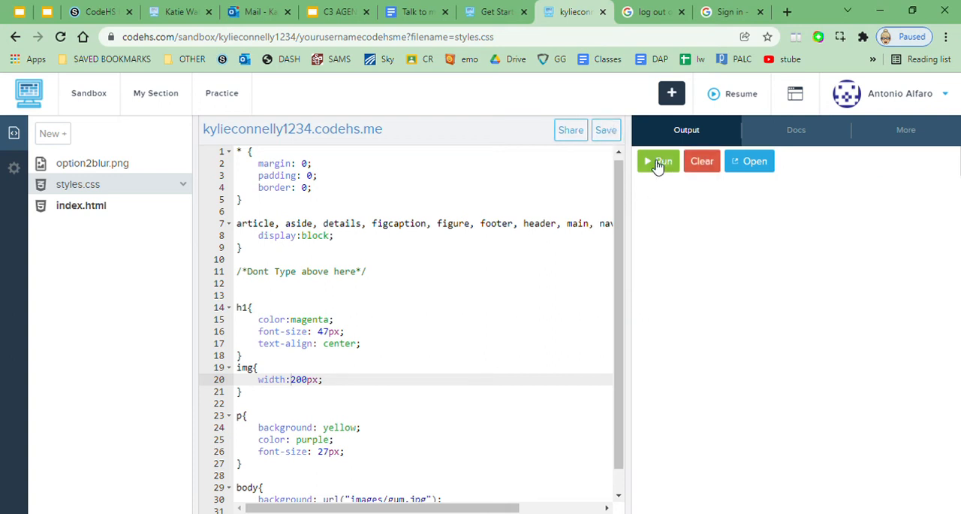
pyautogui.click(658, 160)
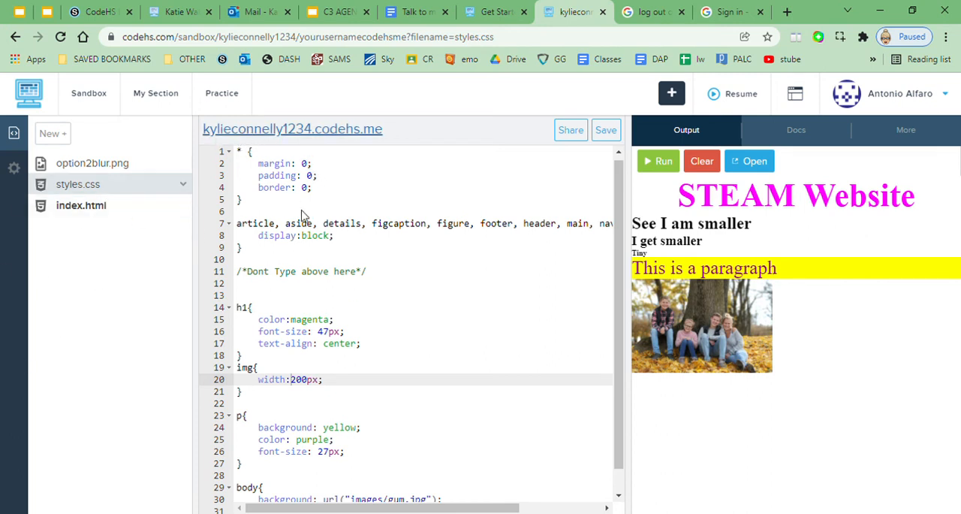
pyautogui.moveTo(331, 231)
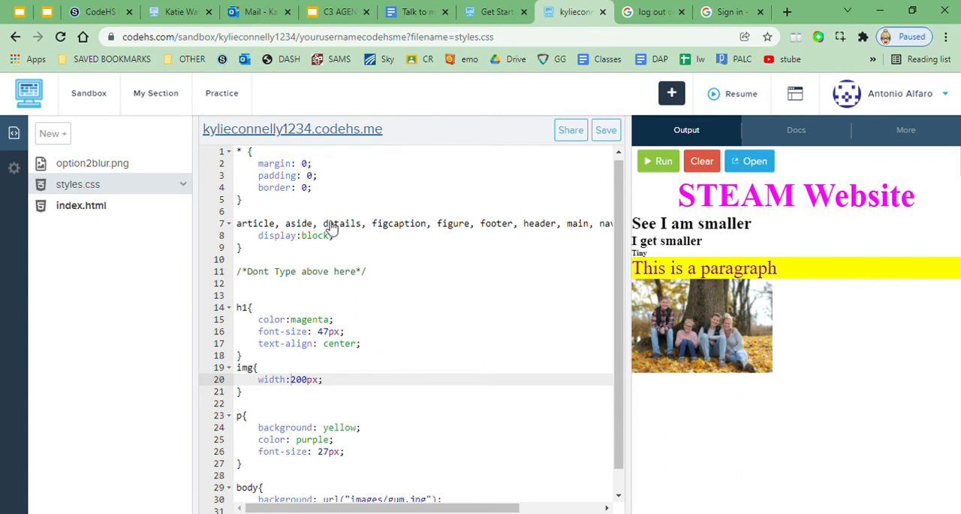
# Step: Reach the Website Link discussion in Put your Site Online and start a comment with a web link
pyautogui.click(97, 12)
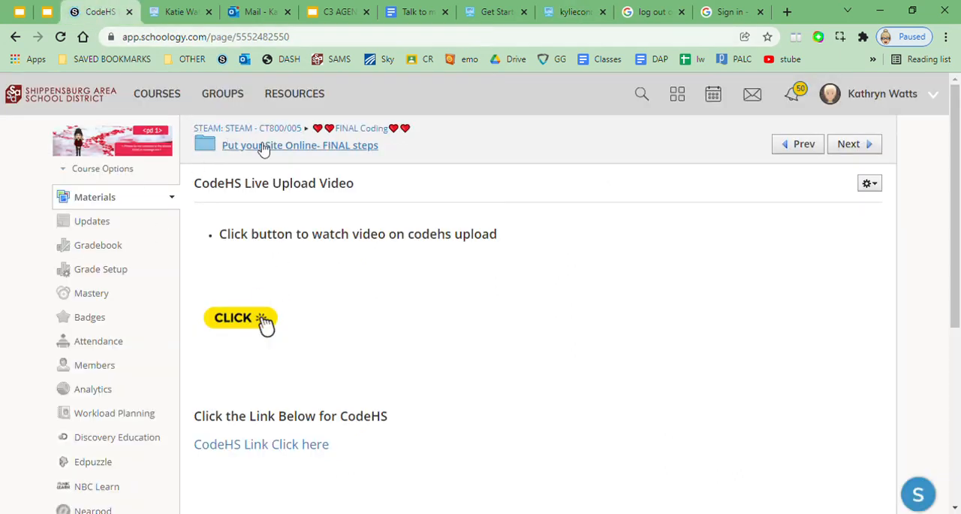
pyautogui.click(301, 145)
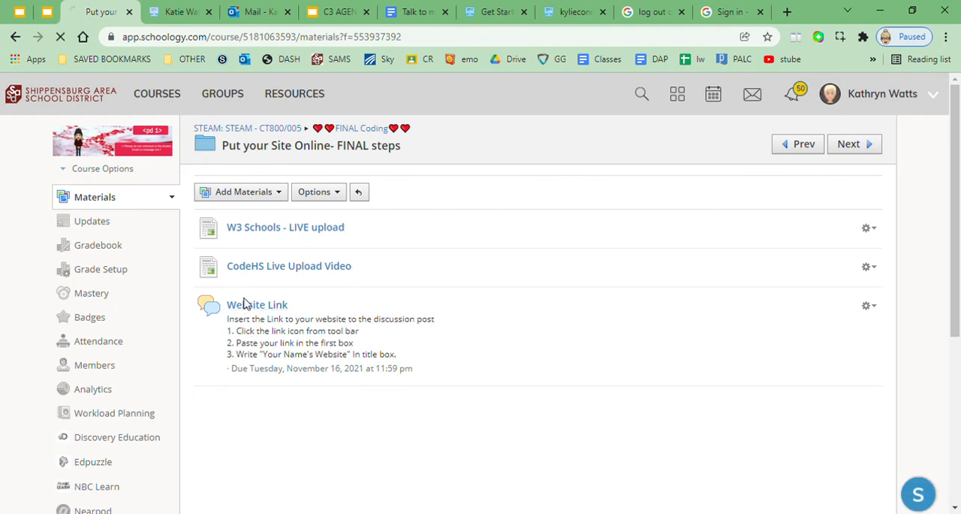
pyautogui.click(256, 303)
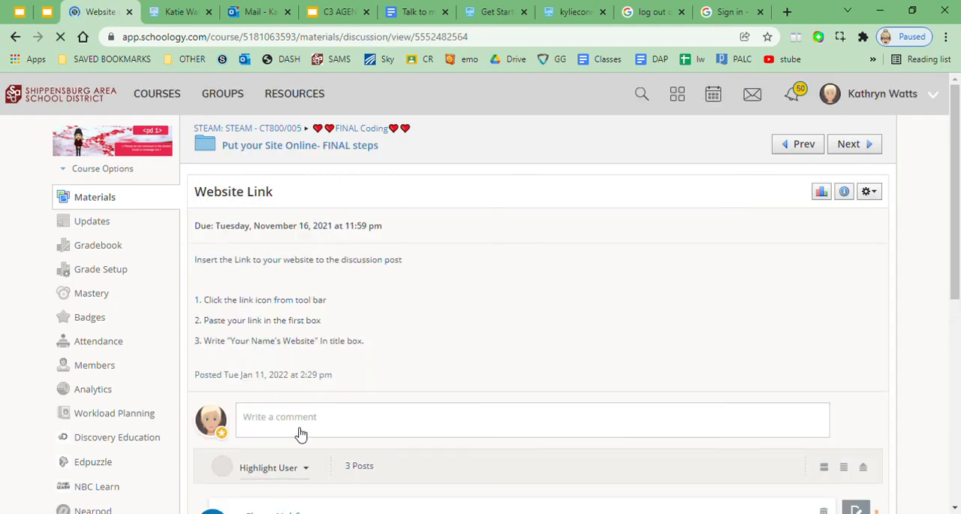
pyautogui.click(300, 417)
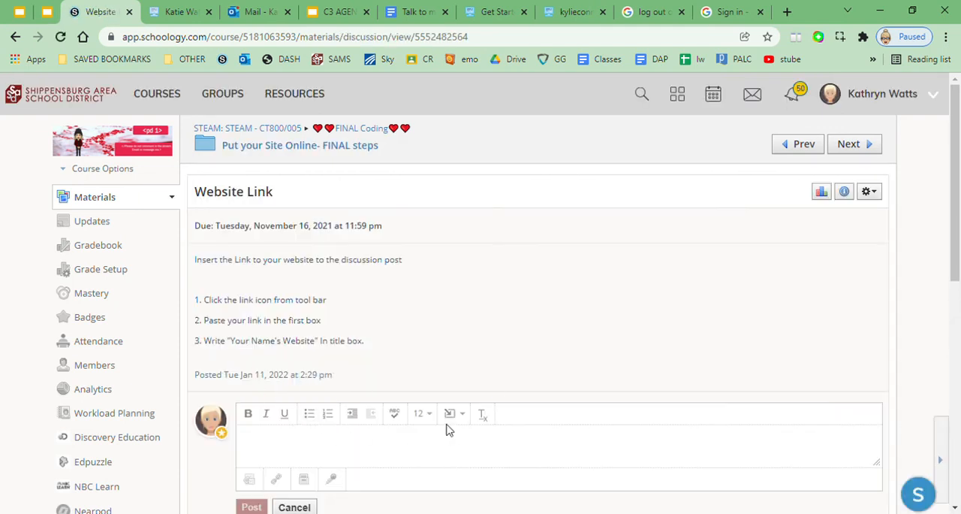
pyautogui.click(450, 413)
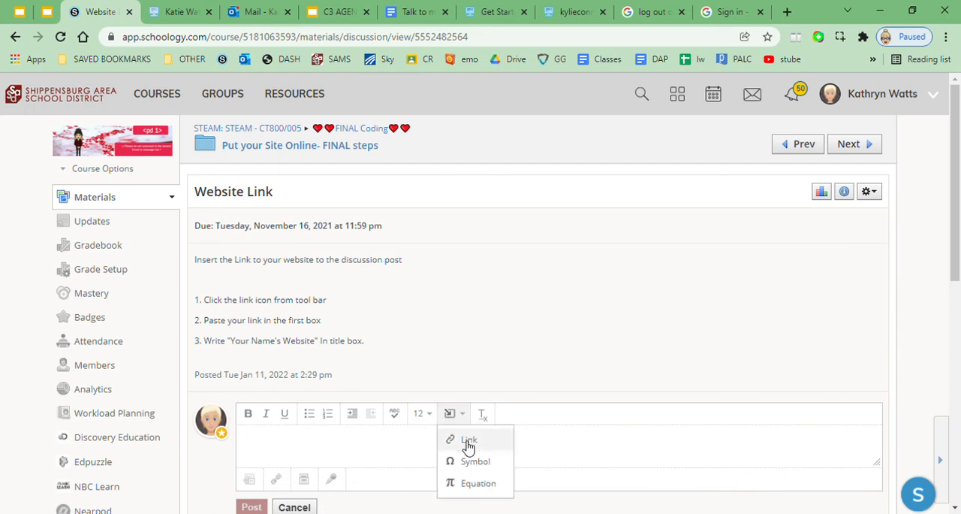
pyautogui.click(468, 439)
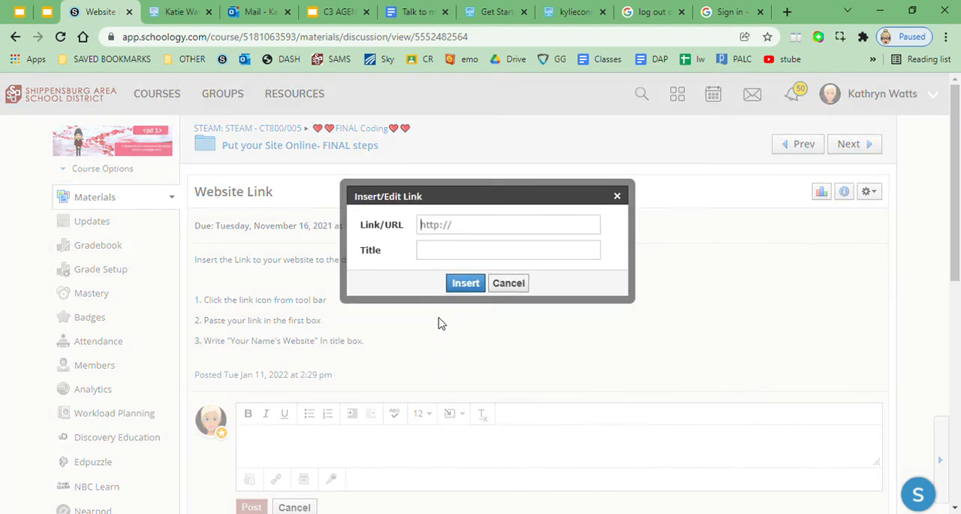
pyautogui.write('http://kylieconnelly1234.codehs.me/')
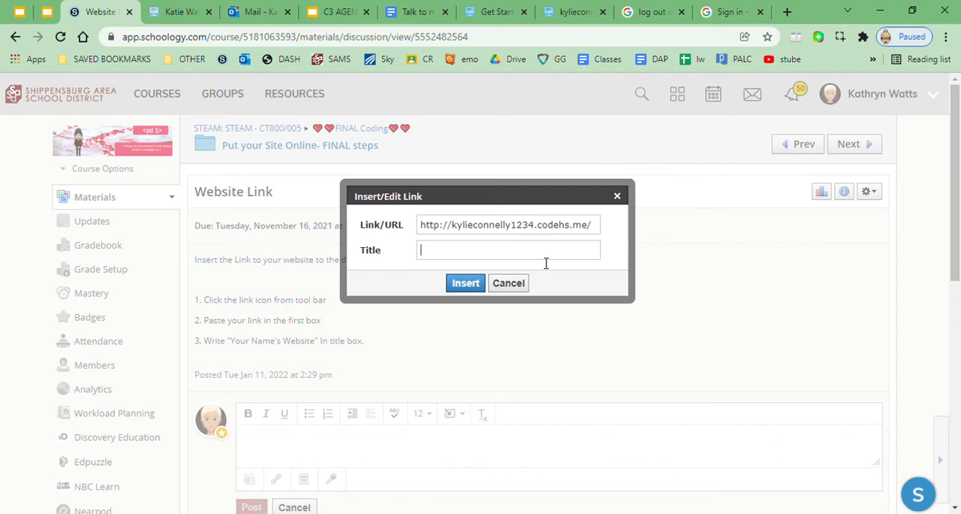
pyautogui.write('Kylies')
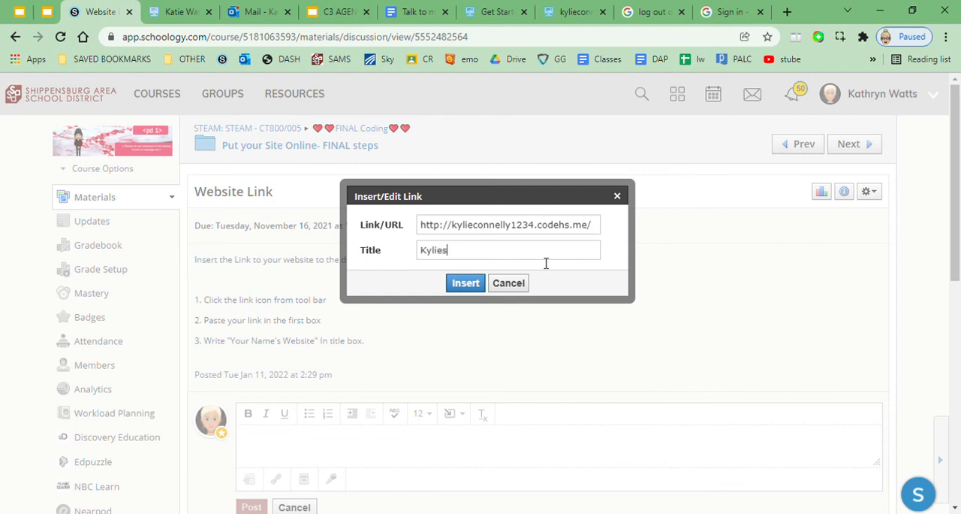
pyautogui.write('Website')
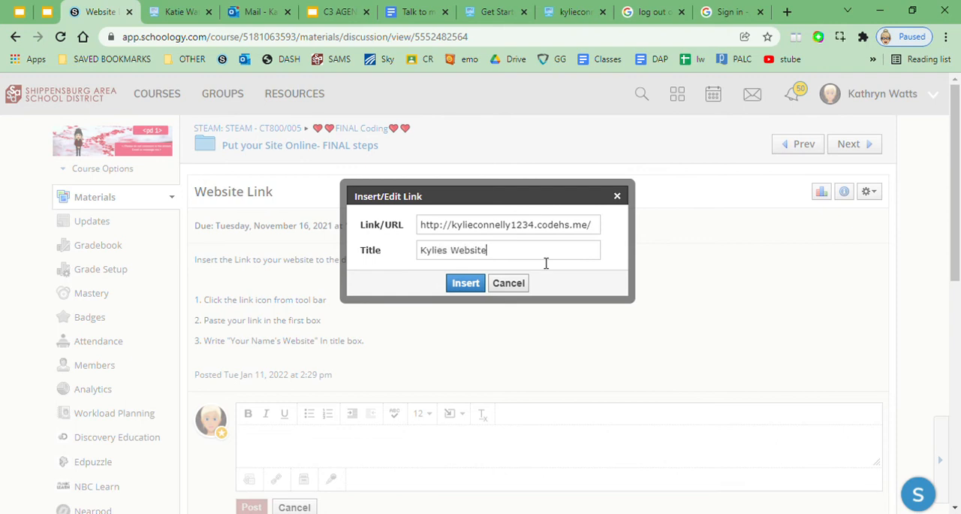
pyautogui.click(466, 283)
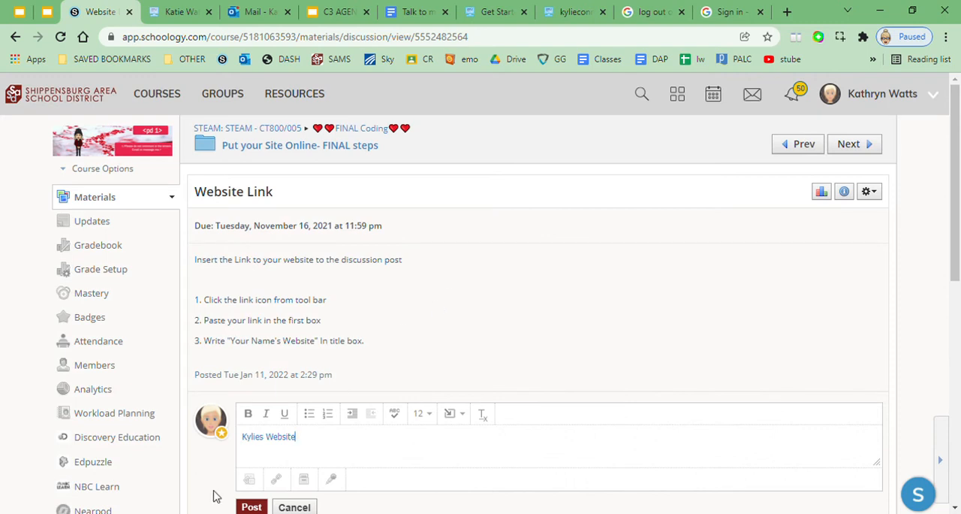
pyautogui.click(252, 506)
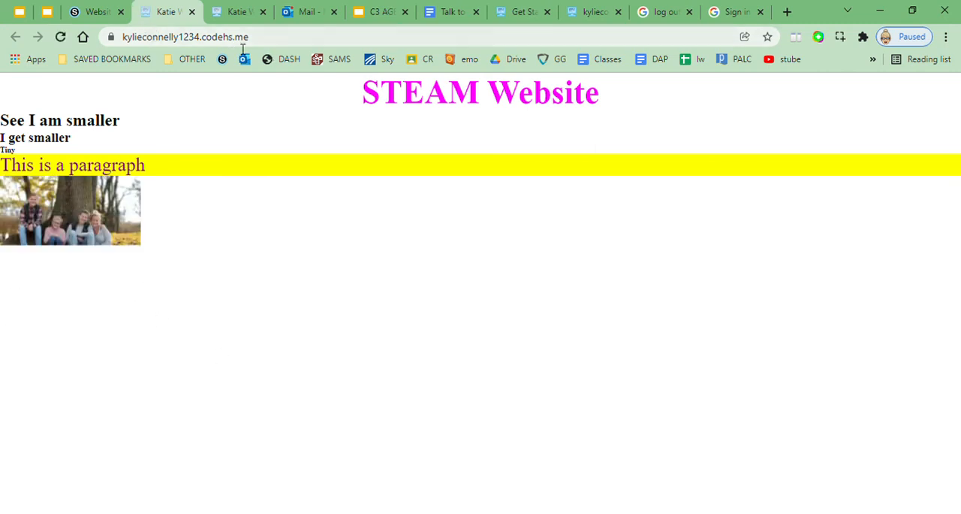
# Step: Return from the live site and delete the Kylies Website comment from the discussion
pyautogui.click(90, 12)
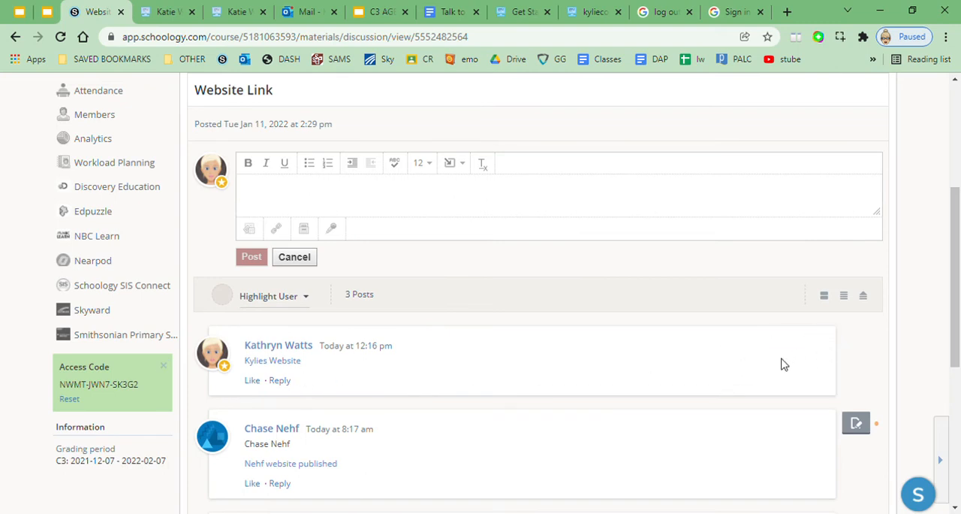
pyautogui.click(824, 338)
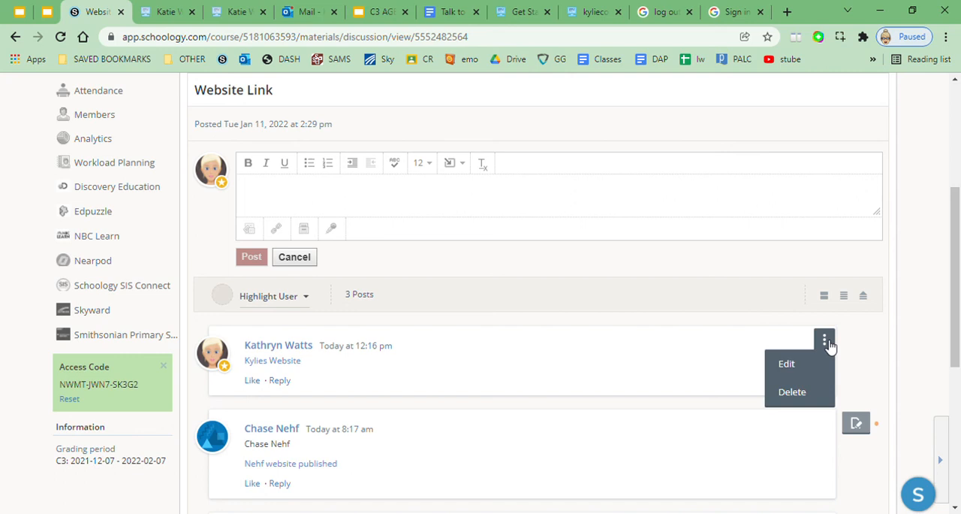
pyautogui.click(791, 390)
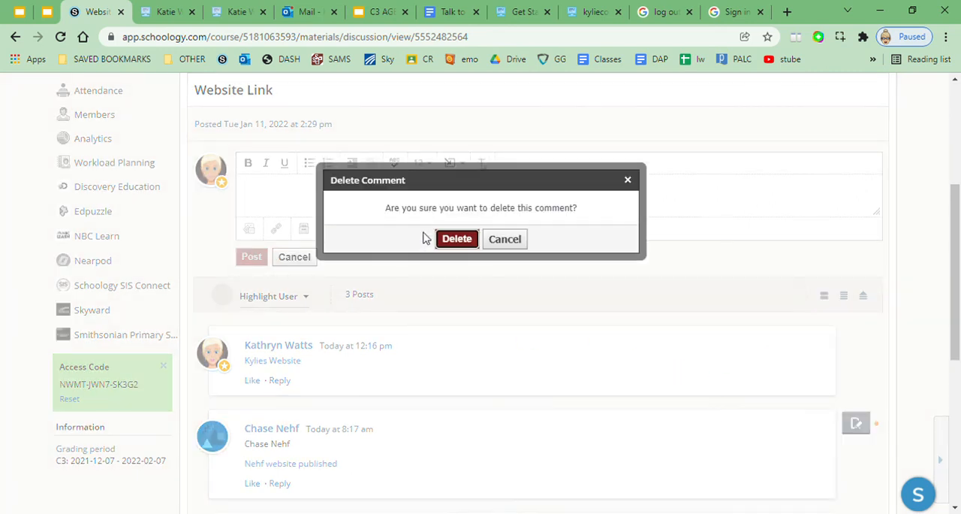
pyautogui.click(456, 238)
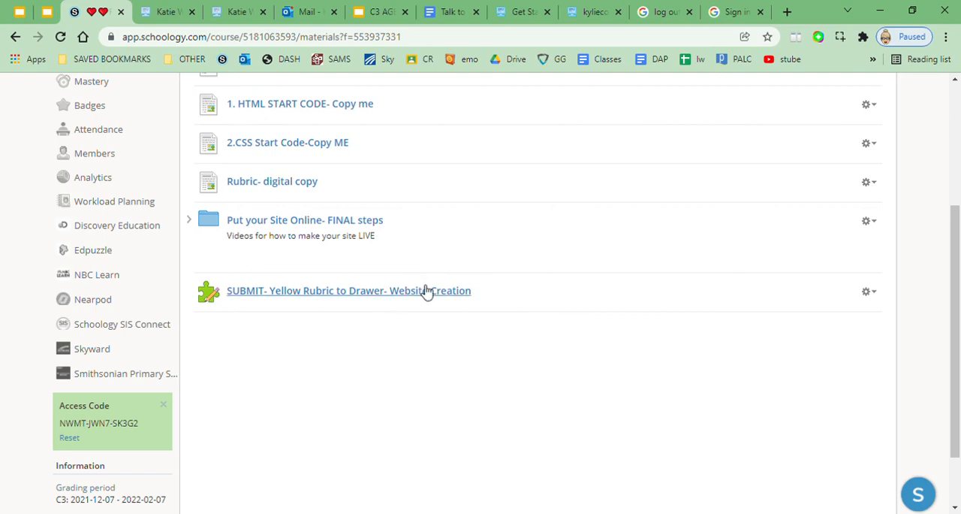
pyautogui.moveTo(322, 258)
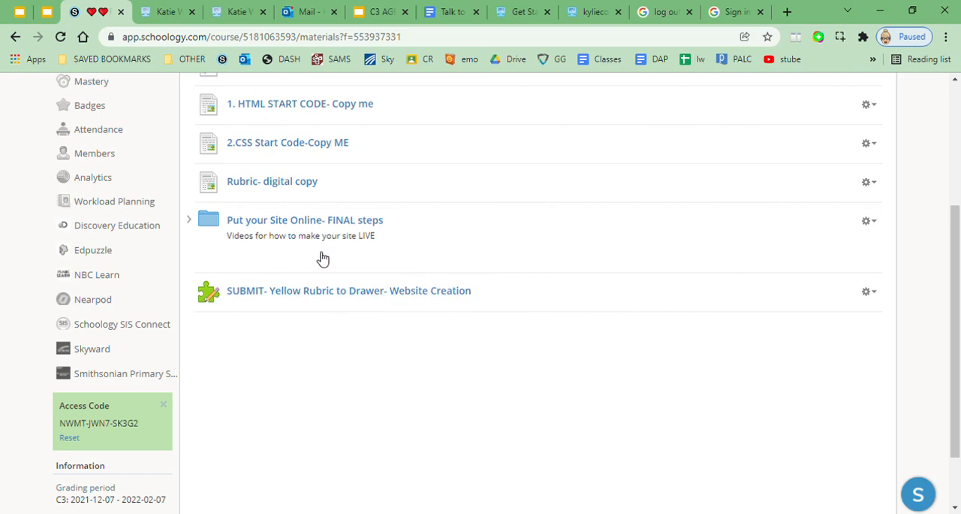
pyautogui.moveTo(301, 99)
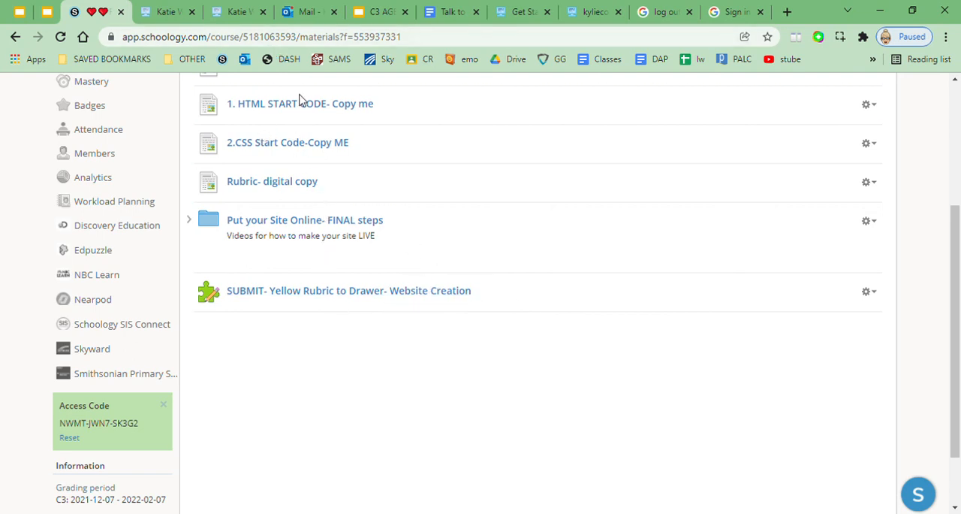
pyautogui.moveTo(562, 47)
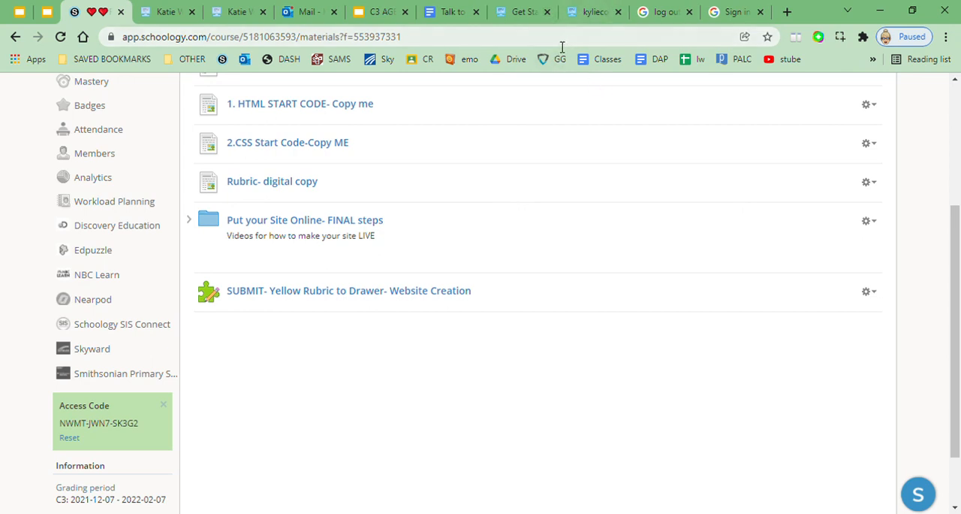
# Step: Reach the Website Link discussion inside Put your Site Online and reveal its existing posts
pyautogui.click(304, 220)
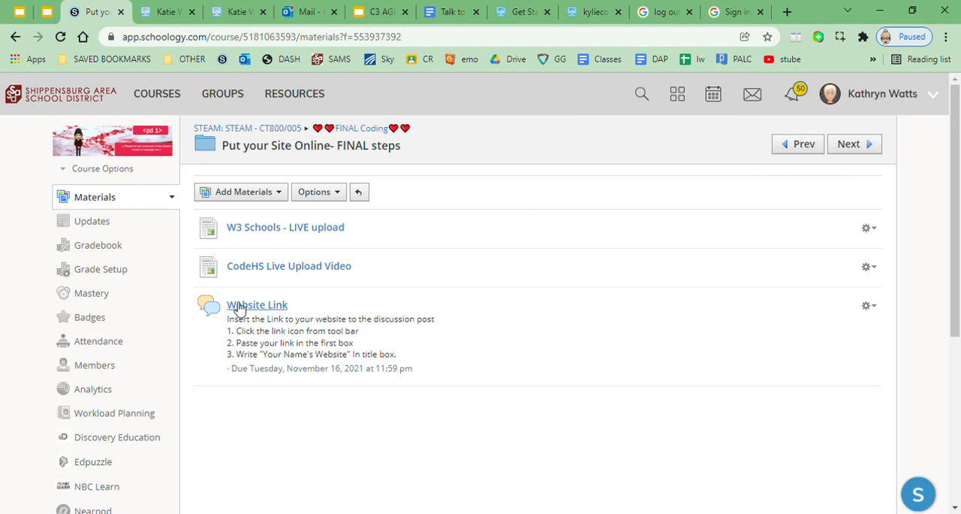
pyautogui.click(257, 303)
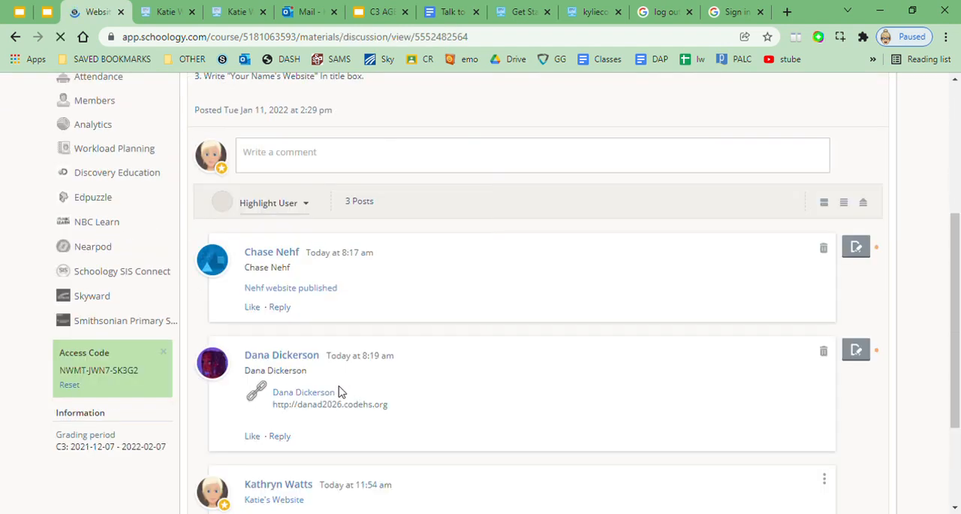
pyautogui.scroll(-3)
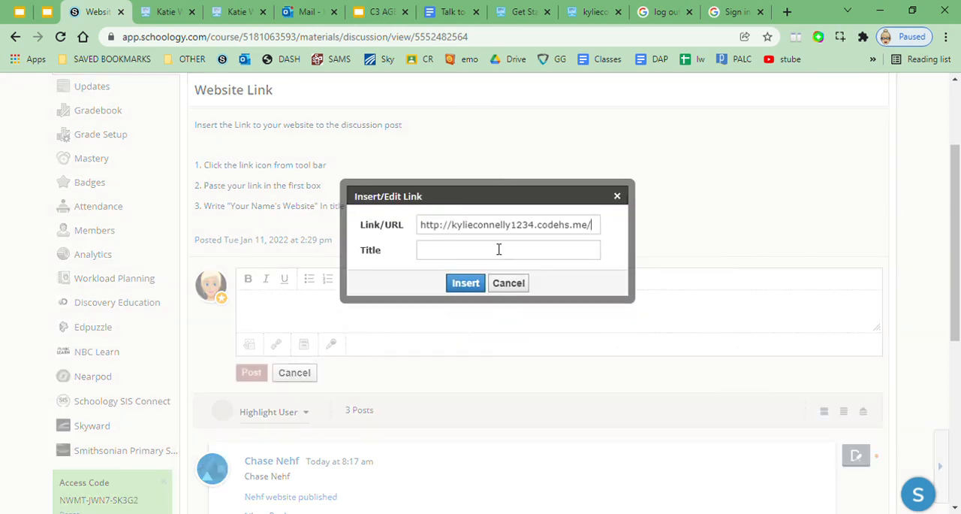
# Step: Insert the codehs.me link titled 'Katies' into the comment and post it
pyautogui.write('Katies')
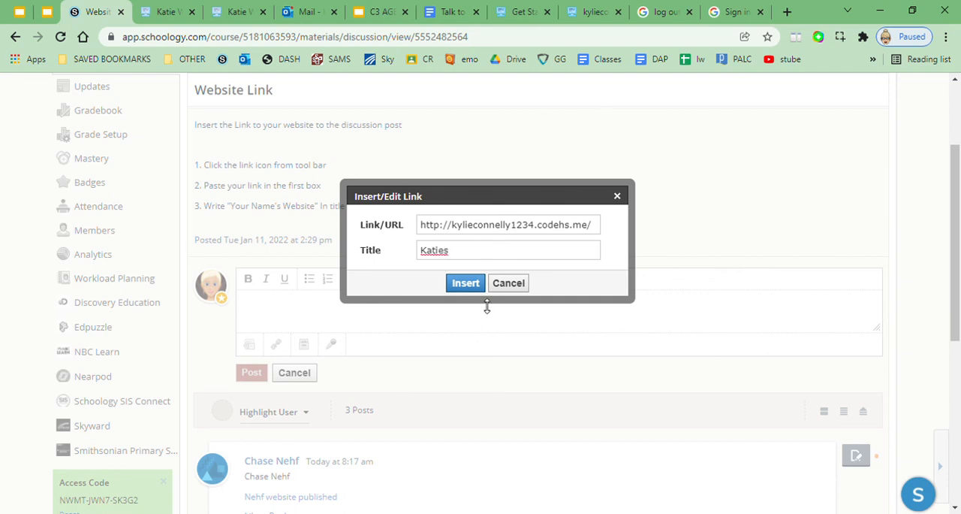
pyautogui.click(466, 283)
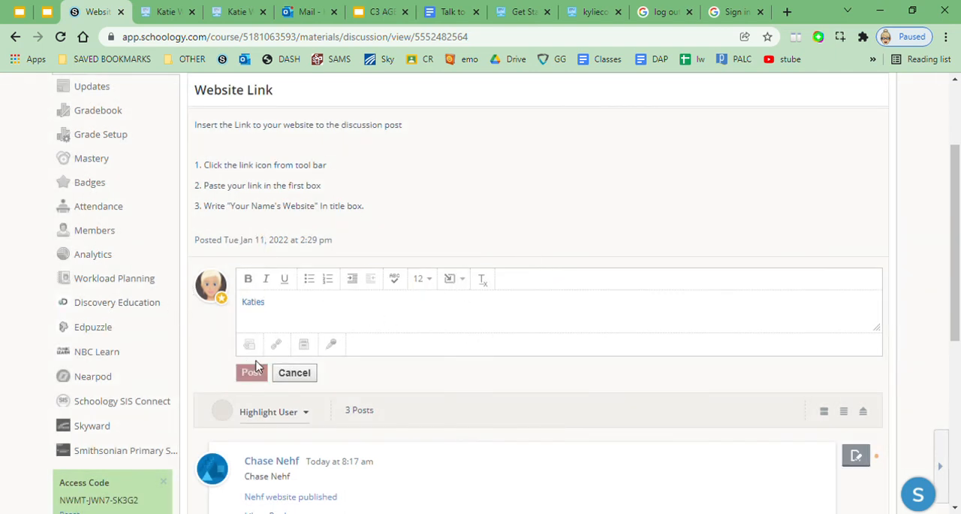
pyautogui.click(157, 12)
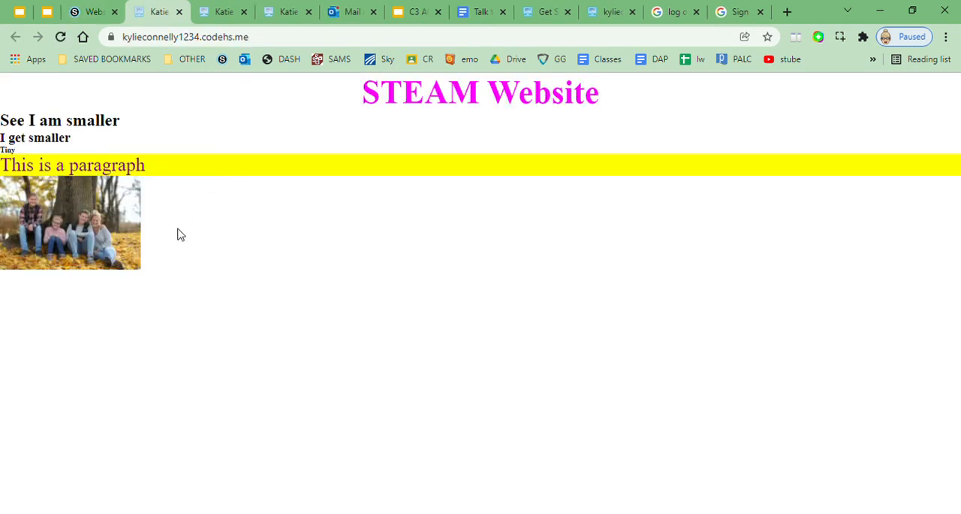
pyautogui.moveTo(242, 18)
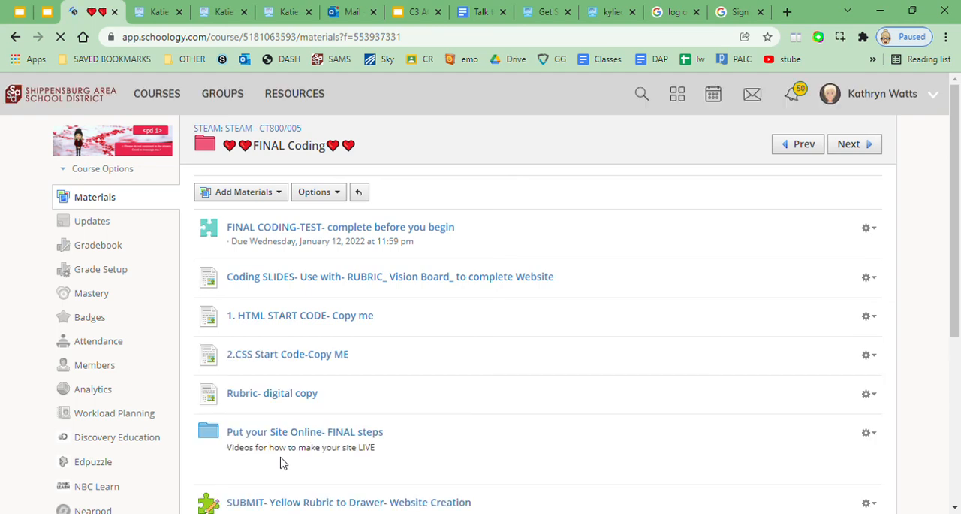
# Step: Scroll through the FINAL Coding materials item list
pyautogui.scroll(-3)
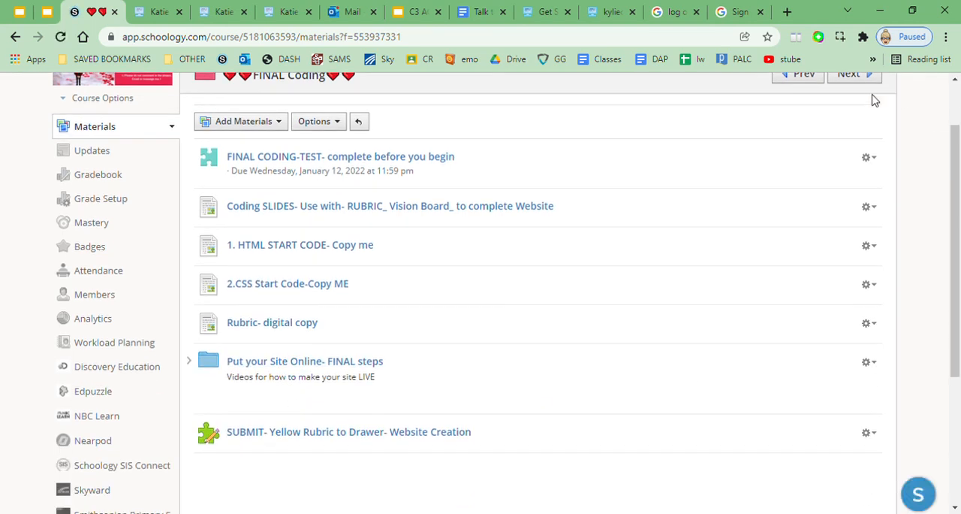
pyautogui.moveTo(871, 78)
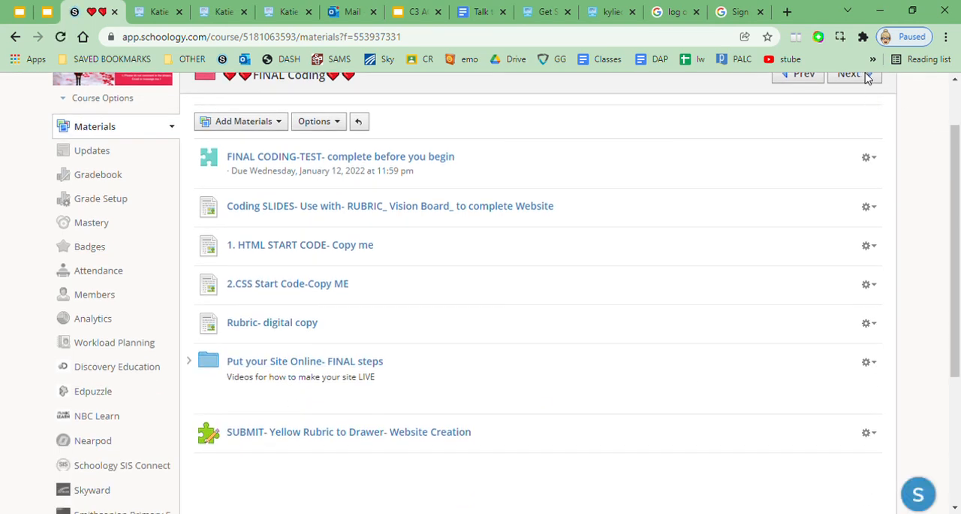